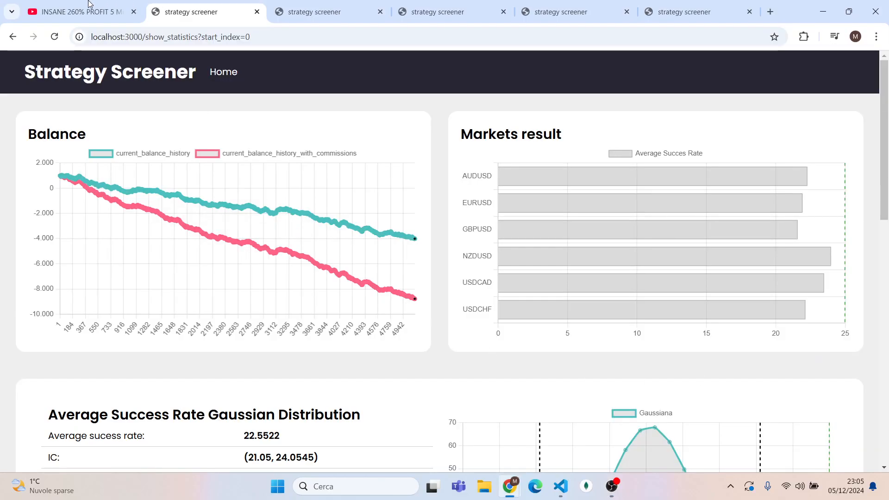
# Flip between the original strategy video and the backtest statistics page
pyautogui.click(74, 12)
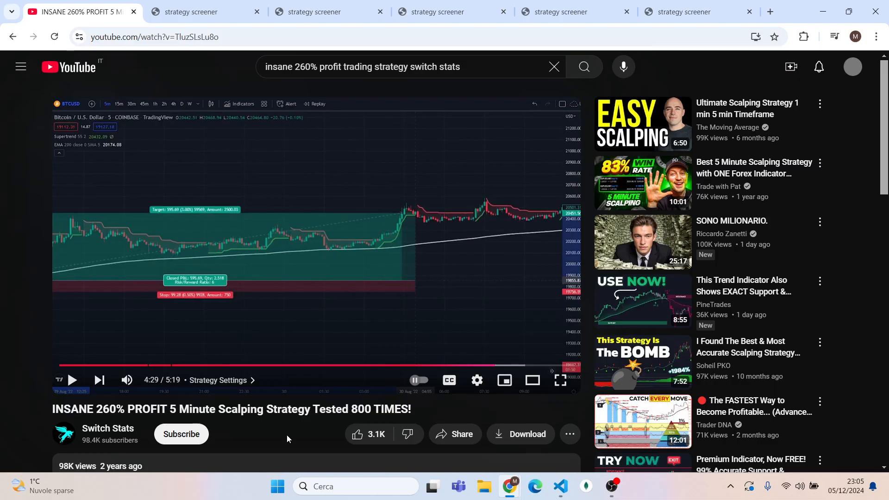
pyautogui.click(204, 11)
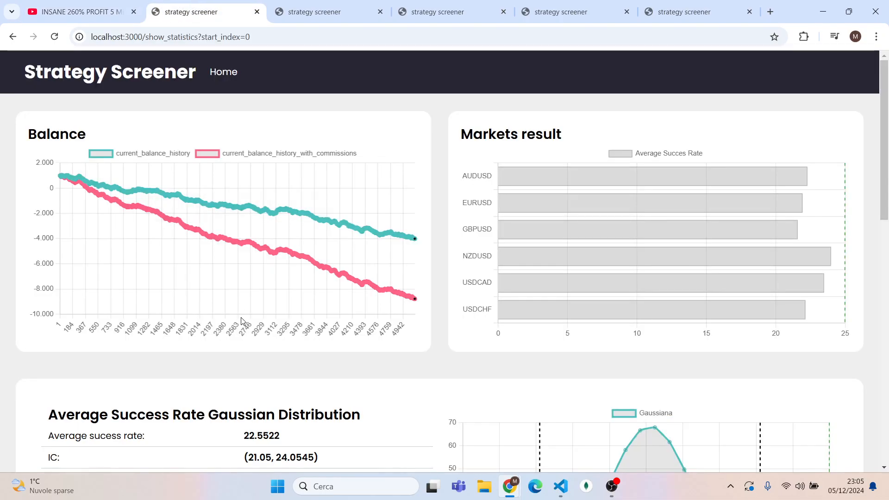
pyautogui.moveTo(286, 387)
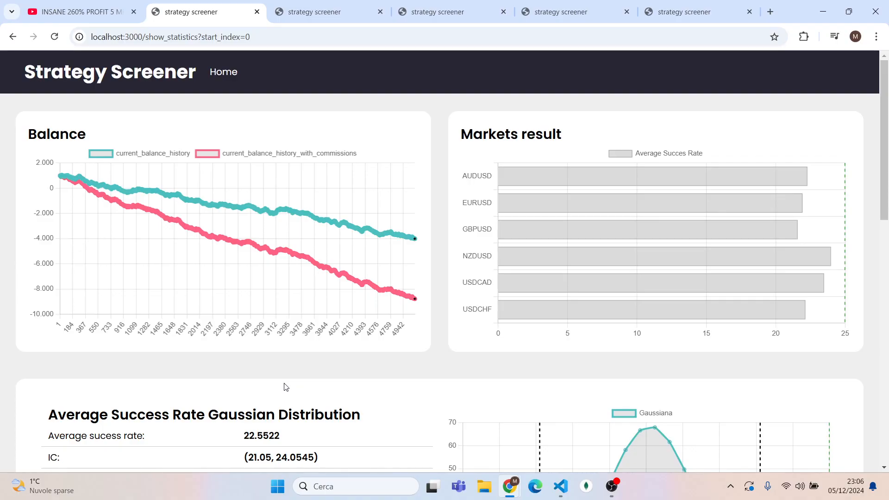
pyautogui.moveTo(433, 366)
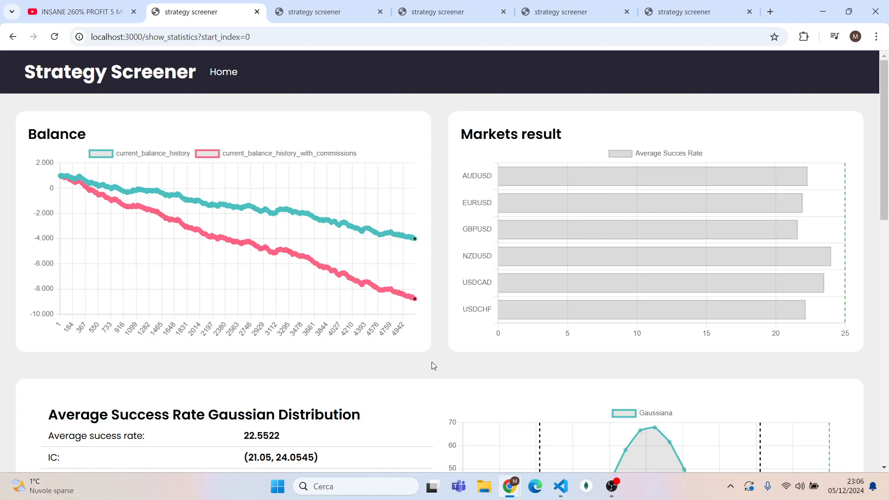
pyautogui.click(80, 12)
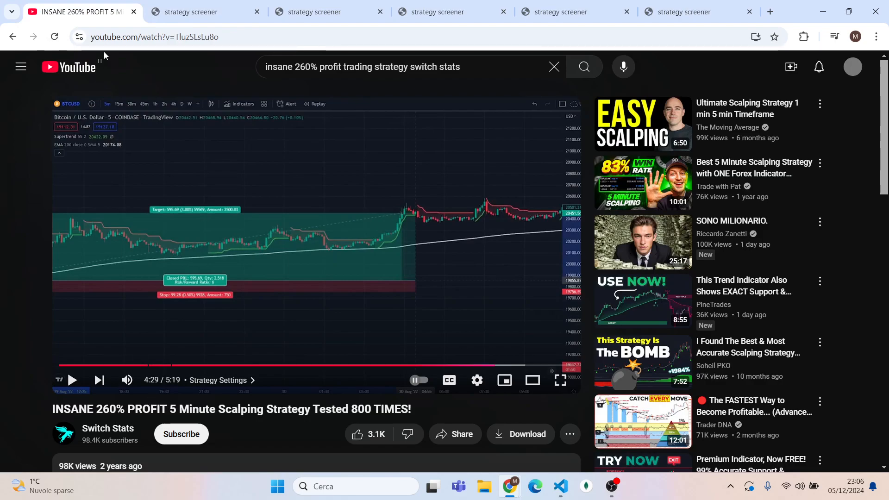
pyautogui.click(204, 12)
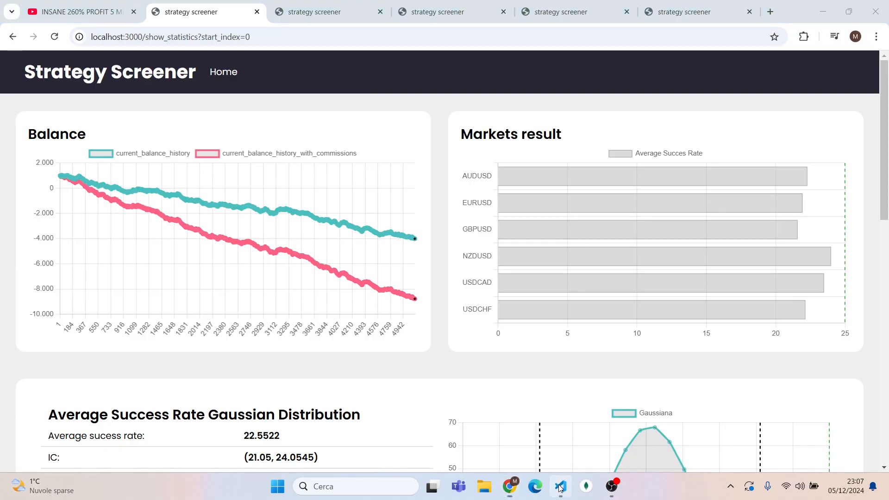
# Review strategy.py from the SELL order to the BUY order block, then bring up the USDCAD chart
pyautogui.click(559, 486)
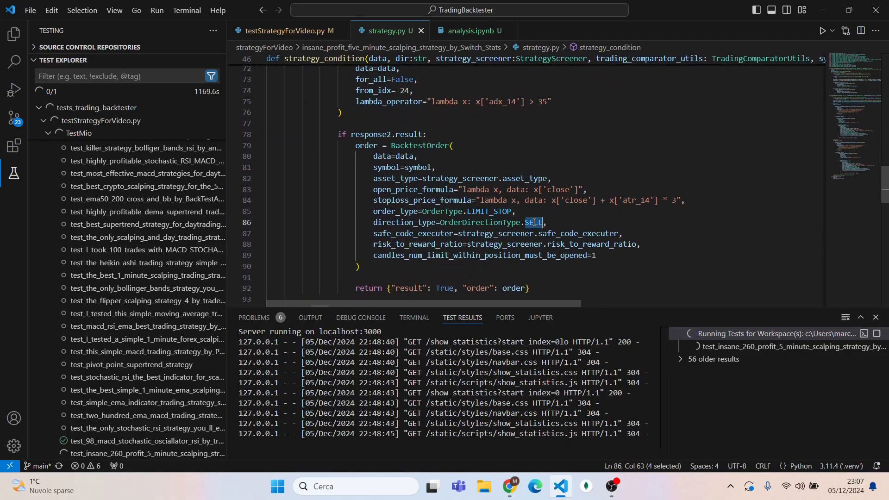
pyautogui.moveTo(625, 232)
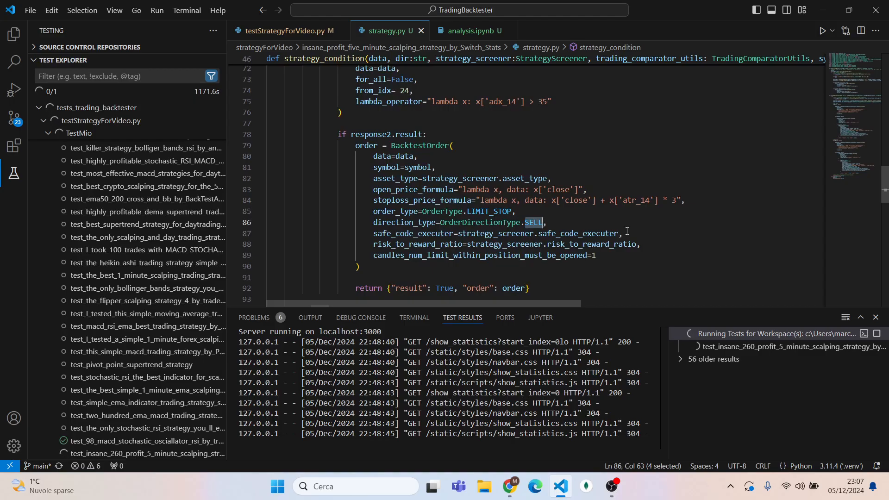
pyautogui.scroll(-3)
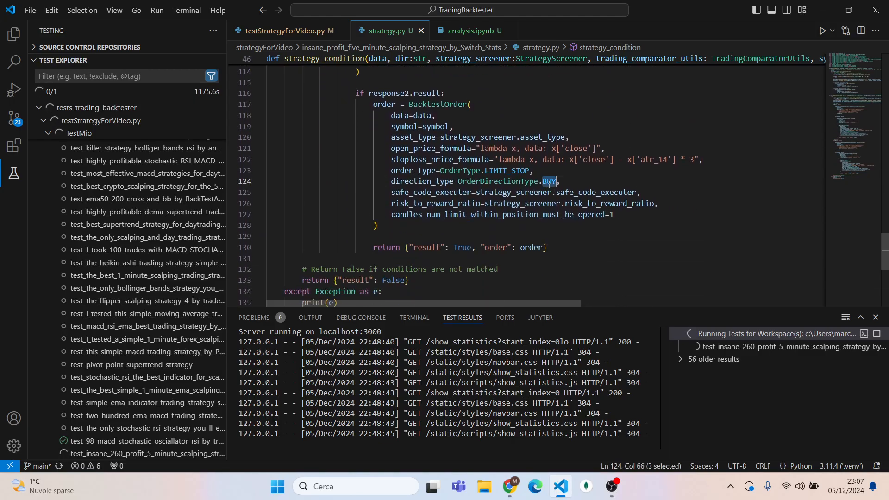
pyautogui.press('alt+tab')
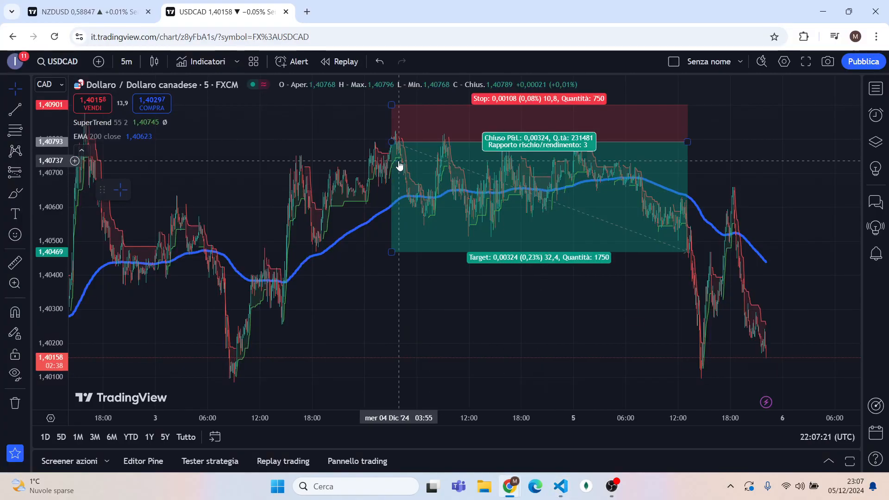
pyautogui.press('alt+tab')
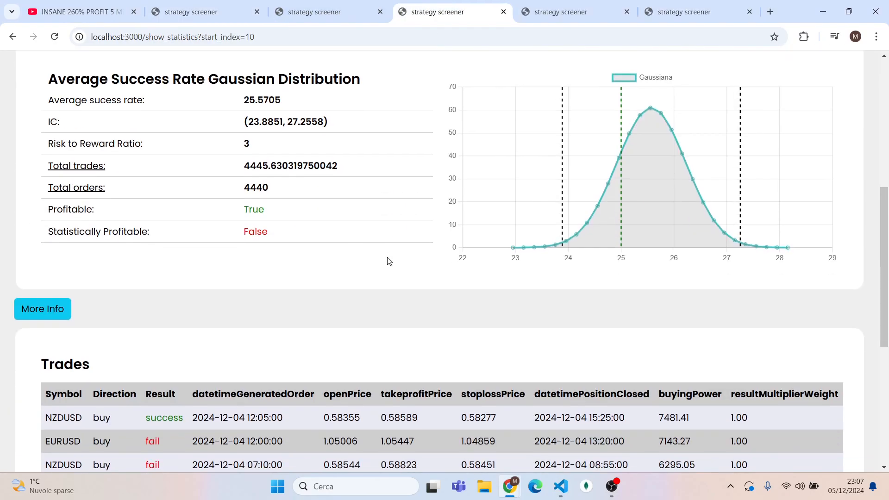
pyautogui.scroll(-3)
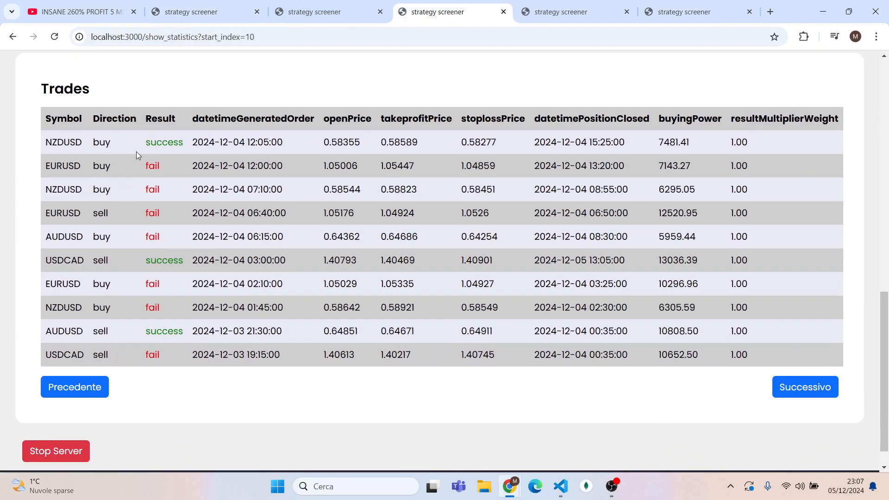
pyautogui.moveTo(56, 142); pyautogui.dragTo(111, 142)
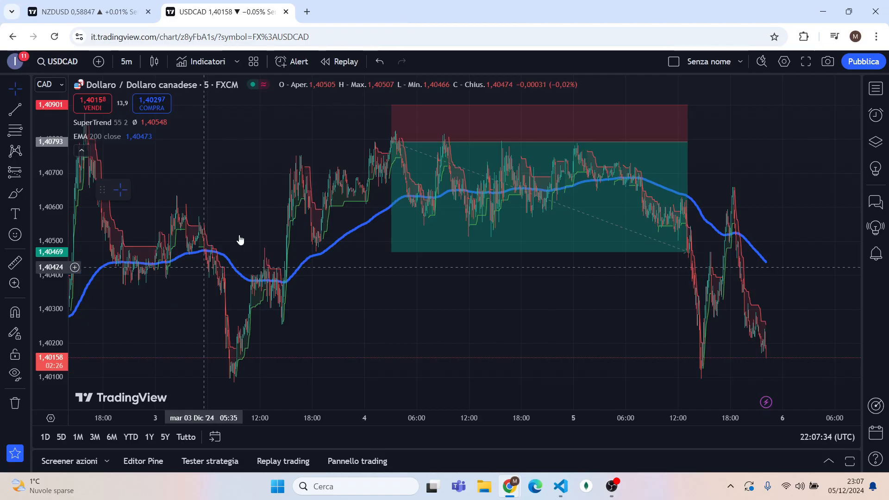
pyautogui.moveTo(251, 90)
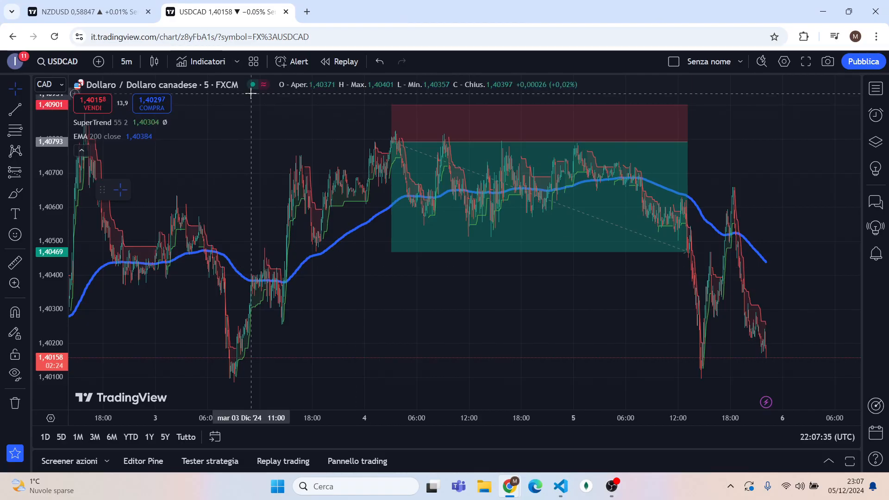
pyautogui.moveTo(328, 251)
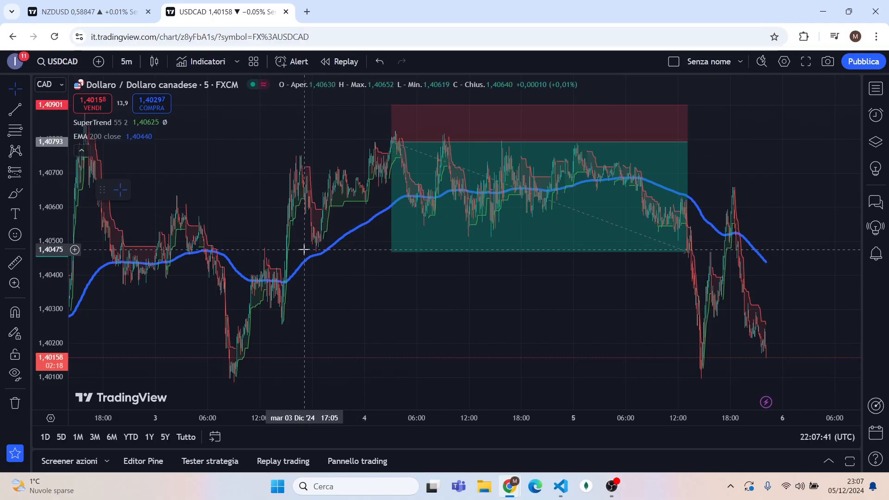
pyautogui.click(154, 122)
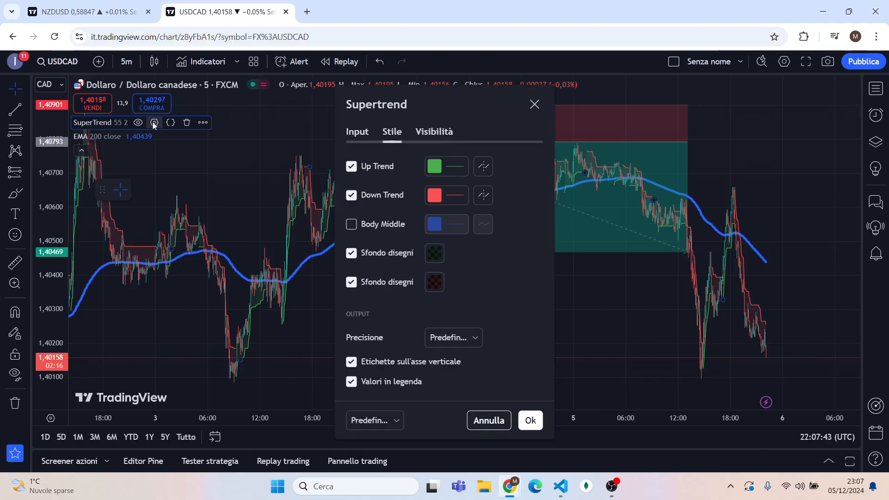
pyautogui.click(357, 131)
pyautogui.write('supe')
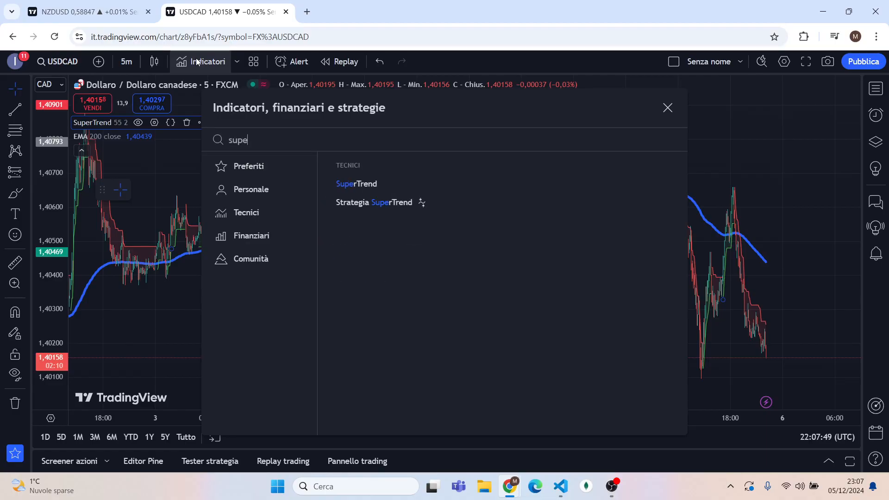
pyautogui.click(668, 108)
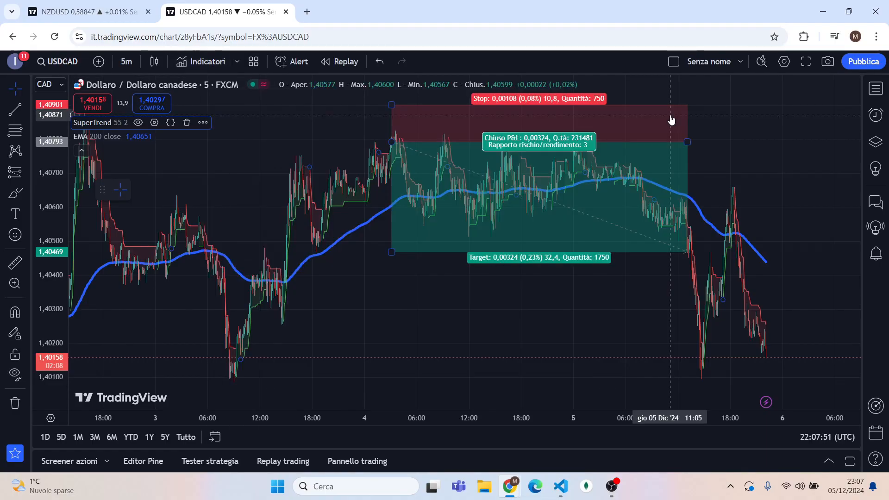
pyautogui.click(201, 61)
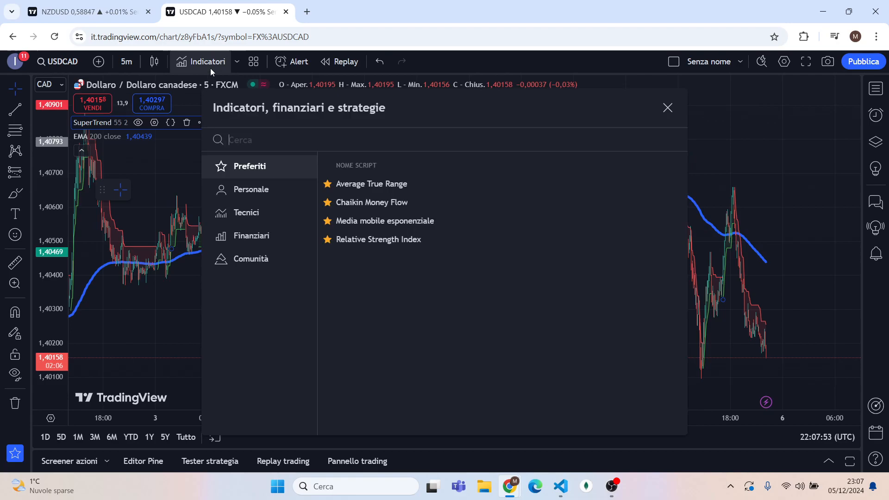
pyautogui.write('ema')
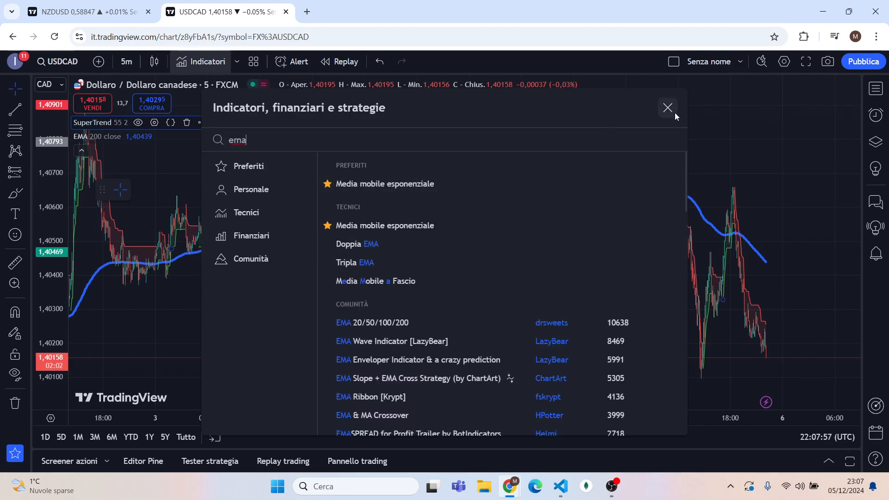
pyautogui.click(668, 108)
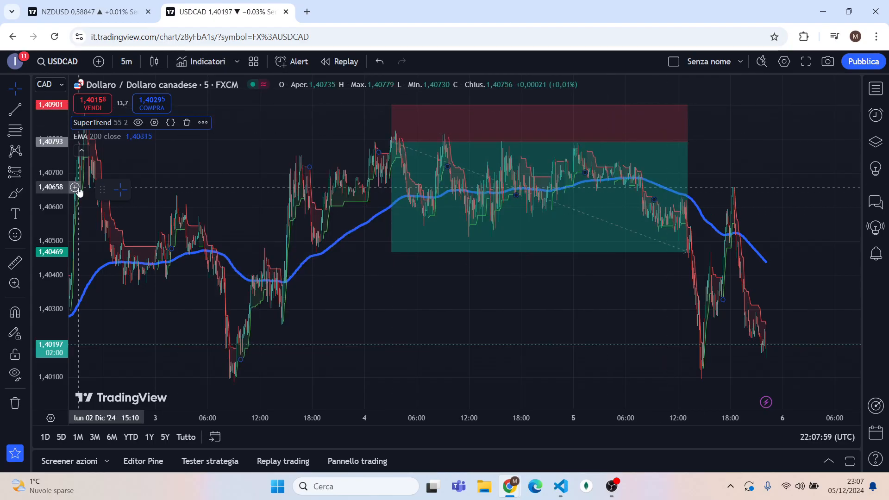
pyautogui.doubleClick(96, 136)
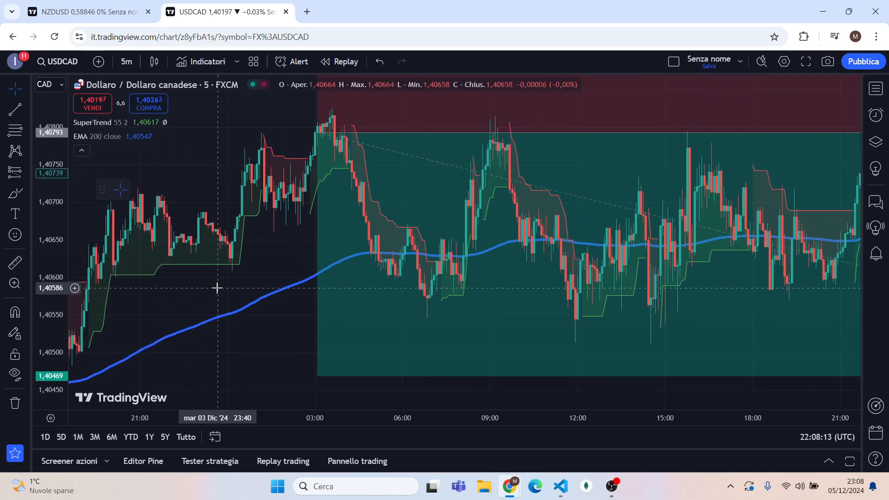
pyautogui.moveTo(308, 197)
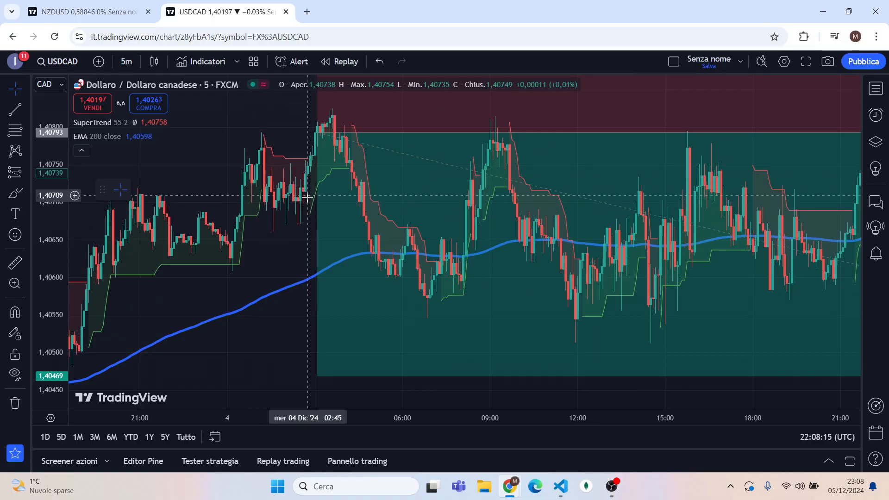
pyautogui.moveTo(311, 181)
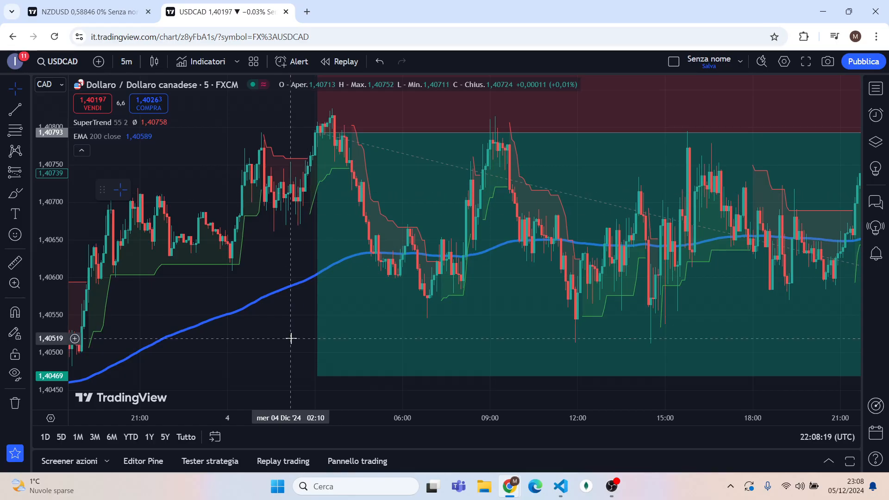
pyautogui.moveTo(286, 165)
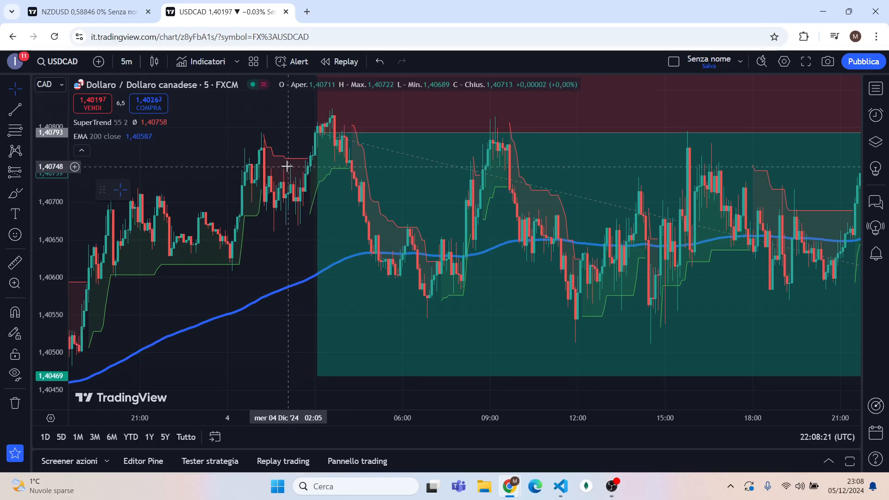
pyautogui.moveTo(311, 165)
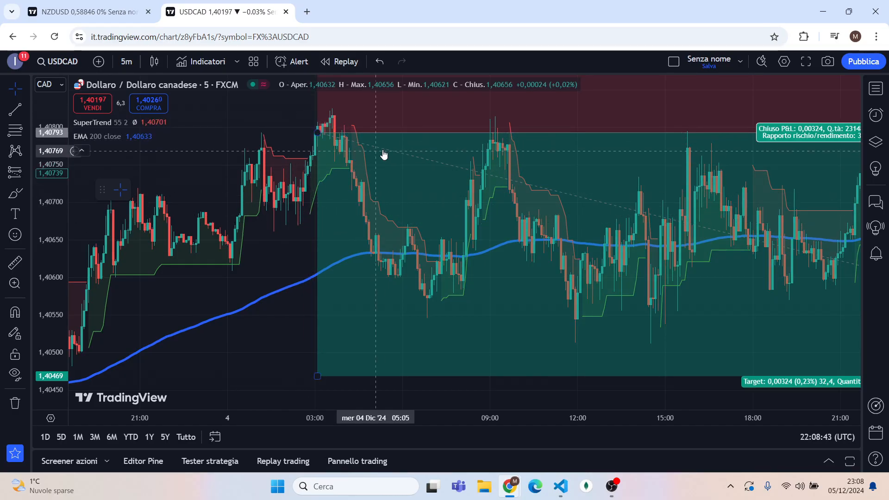
pyautogui.moveTo(460, 122)
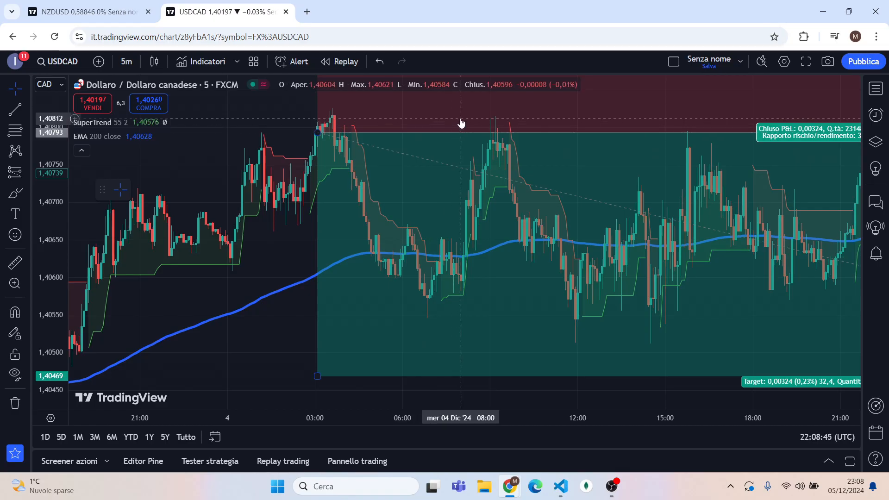
pyautogui.click(201, 61)
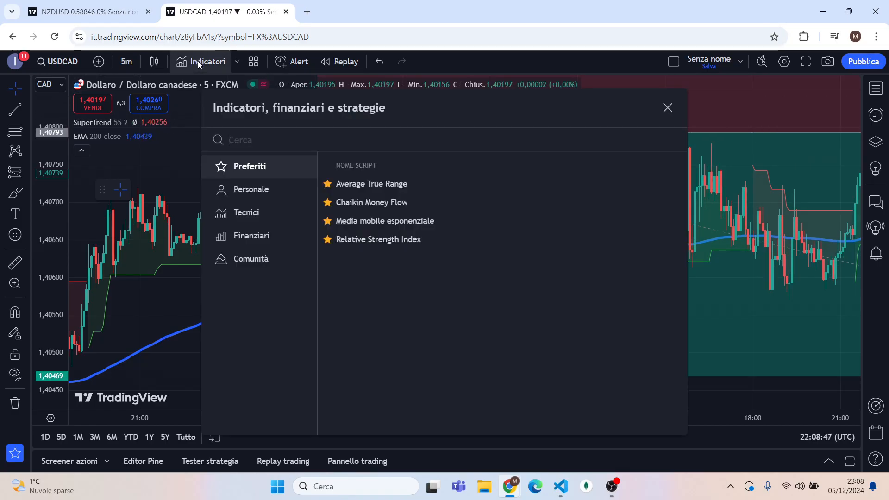
pyautogui.write('atr')
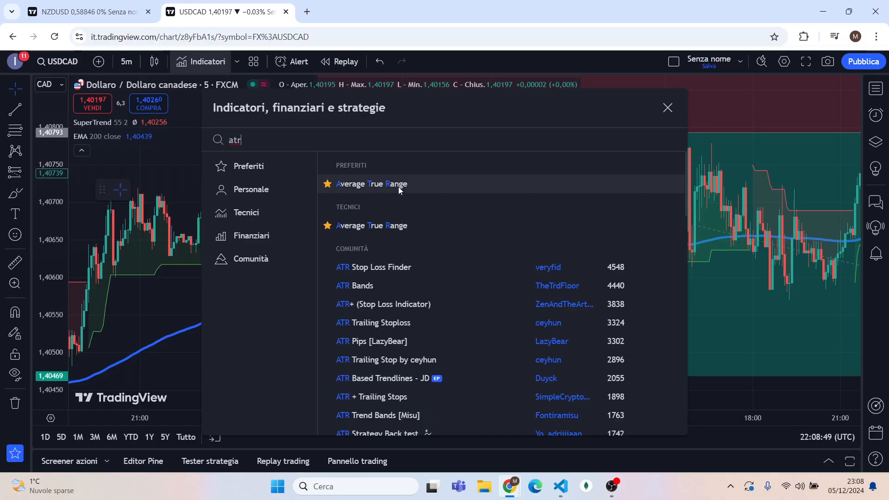
pyautogui.click(668, 107)
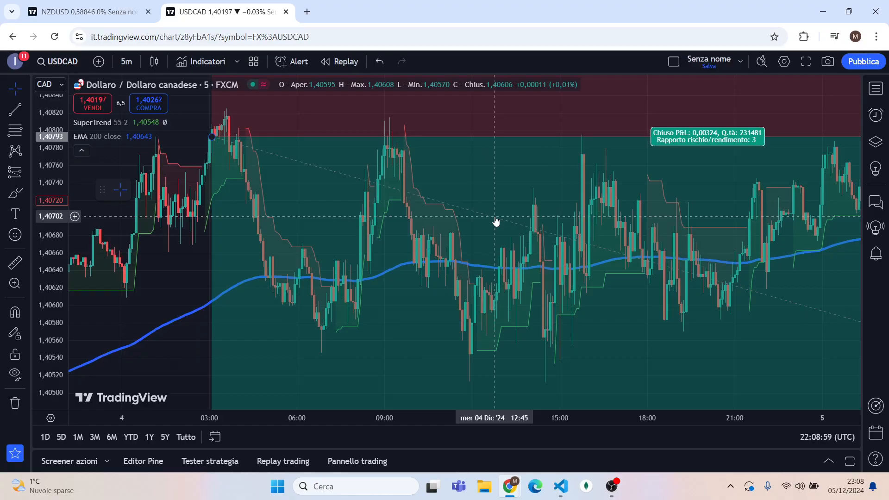
pyautogui.moveTo(479, 157)
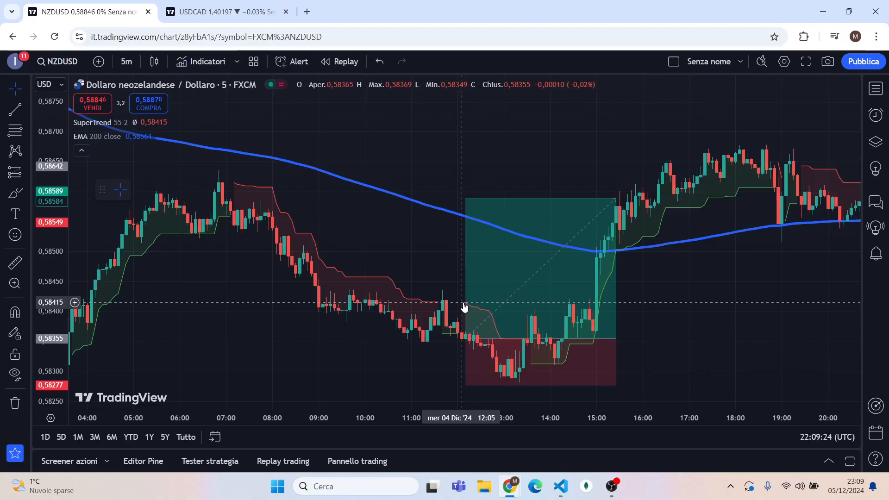
pyautogui.moveTo(464, 311)
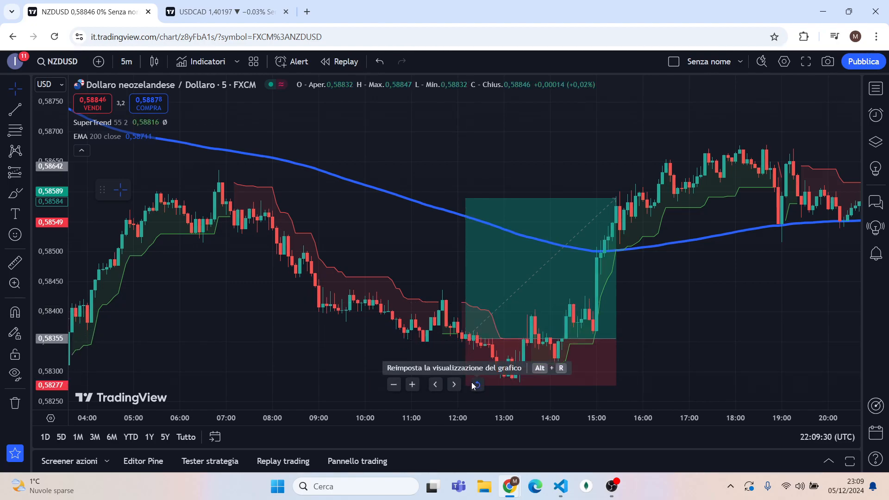
pyautogui.moveTo(452, 214)
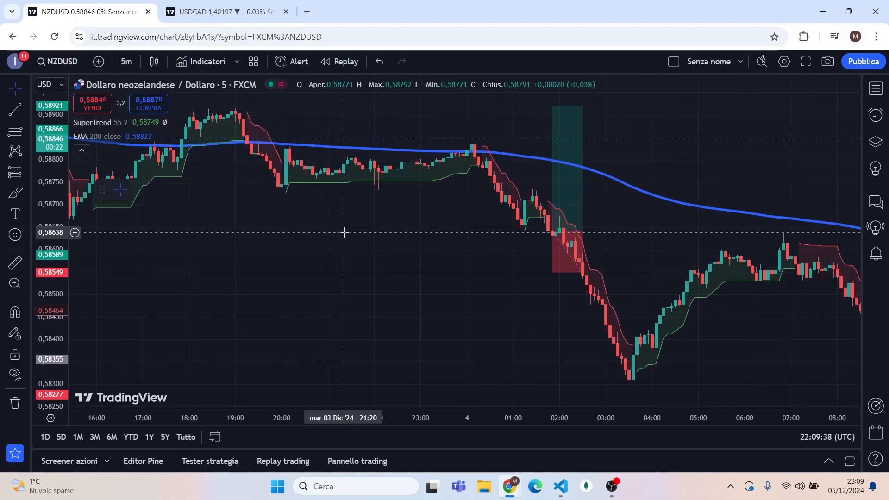
pyautogui.moveTo(498, 238)
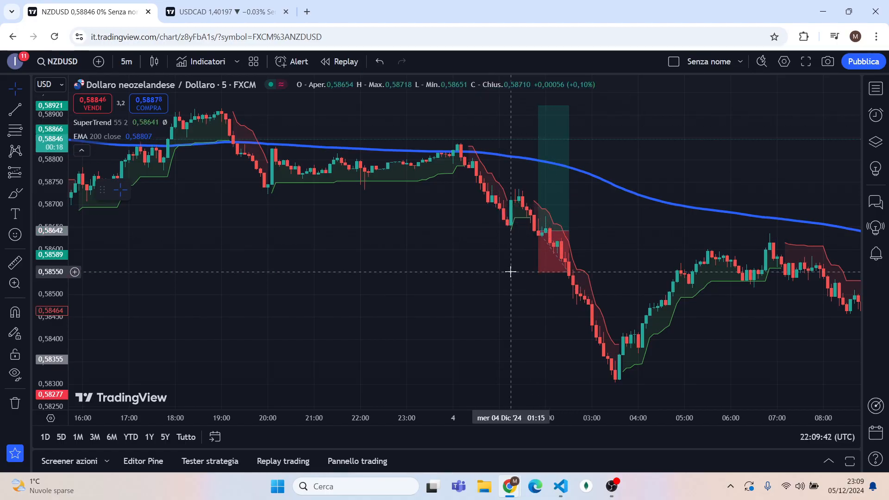
pyautogui.moveTo(534, 205)
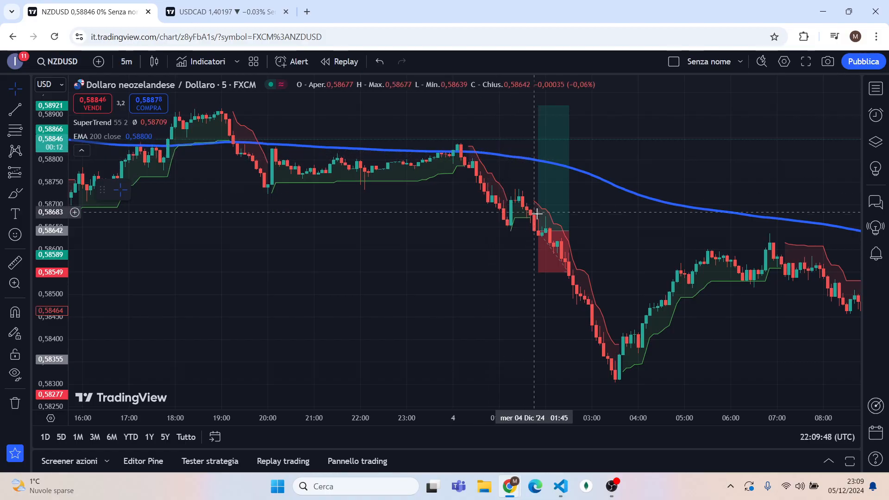
pyautogui.moveTo(315, 147)
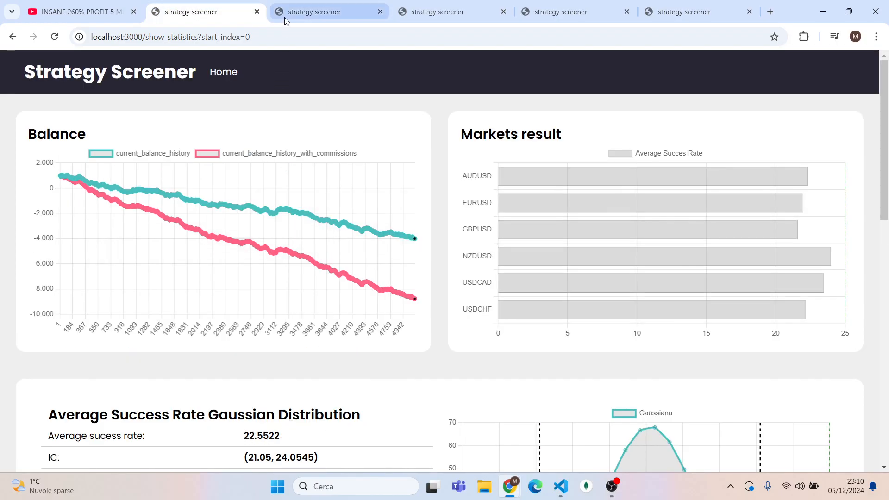
# Bring up the rising-balance backtest results, glancing at the original strategy video
pyautogui.click(328, 11)
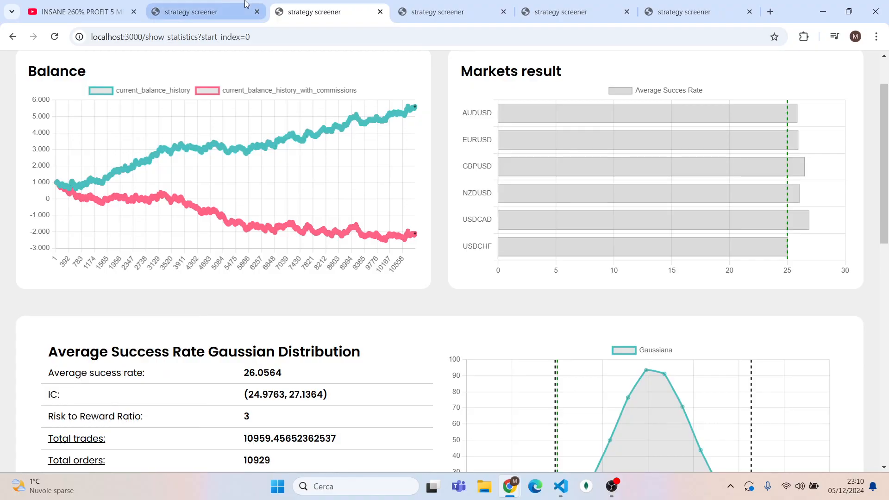
pyautogui.click(80, 11)
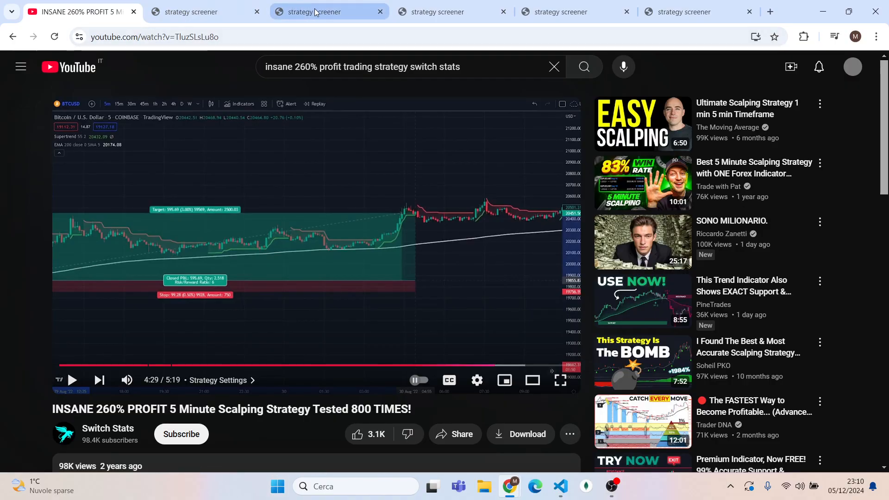
pyautogui.click(328, 11)
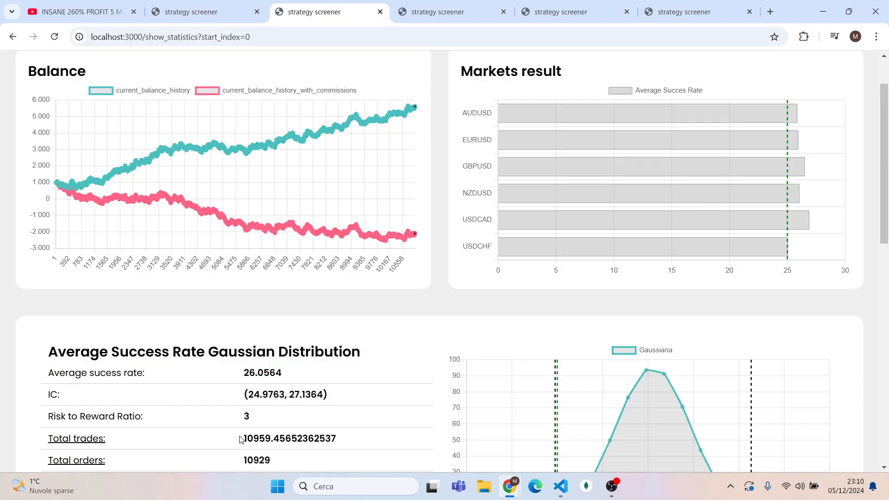
# Scroll the statistics averaging 26.0564 success, then return to the backtest test code
pyautogui.scroll(-3)
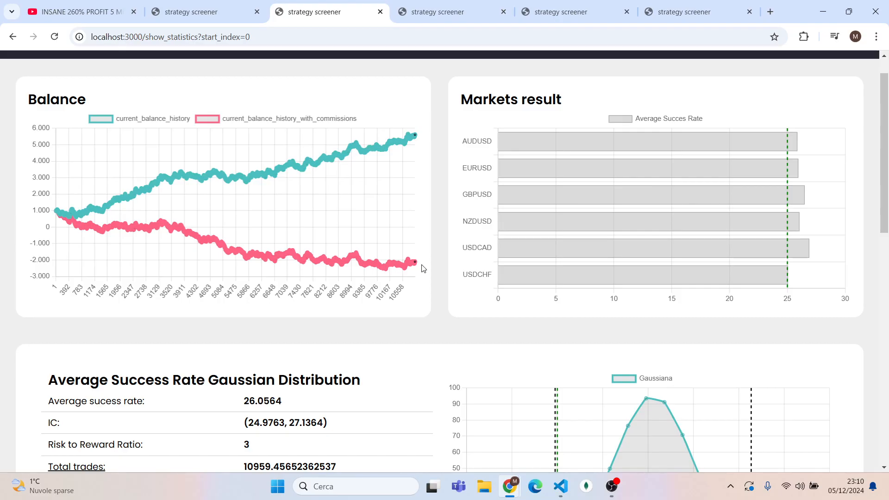
pyautogui.scroll(-3)
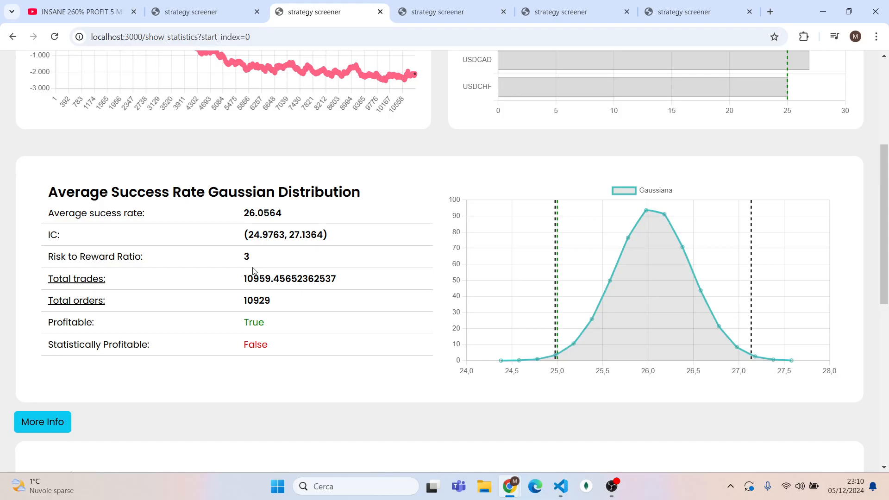
pyautogui.click(560, 487)
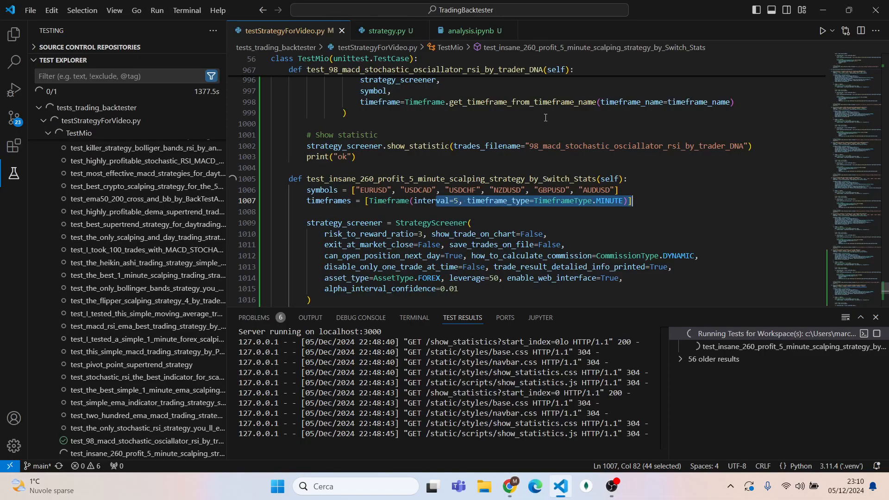
# Read the buy and sell average success rates near 26% in analysis.ipynb
pyautogui.click(465, 30)
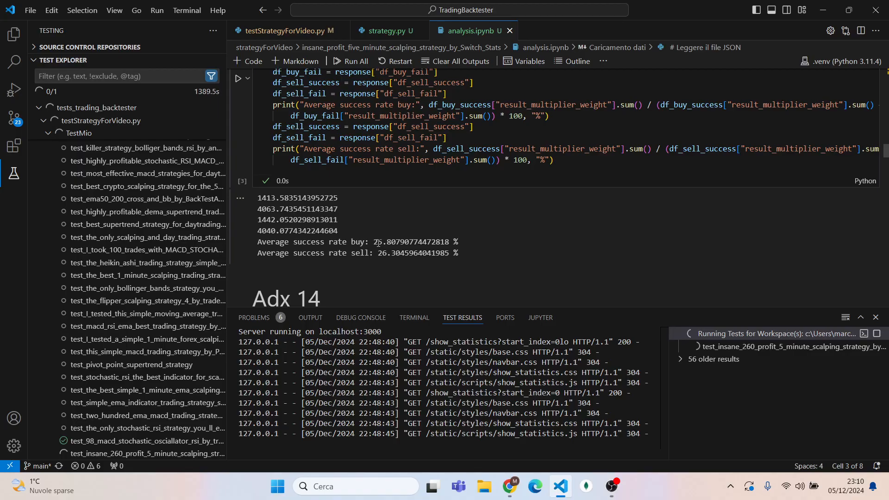
pyautogui.scroll(-3)
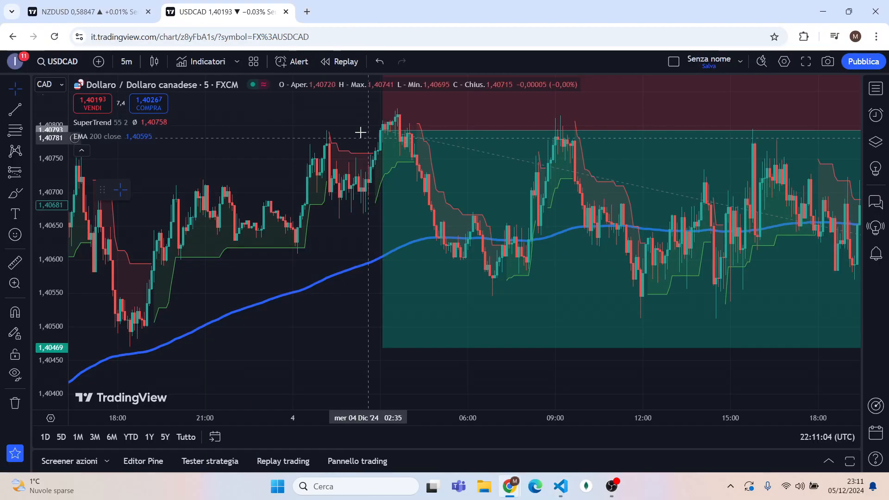
# Search the indicators for 'adx' and pick Average Directional Index
pyautogui.click(202, 61)
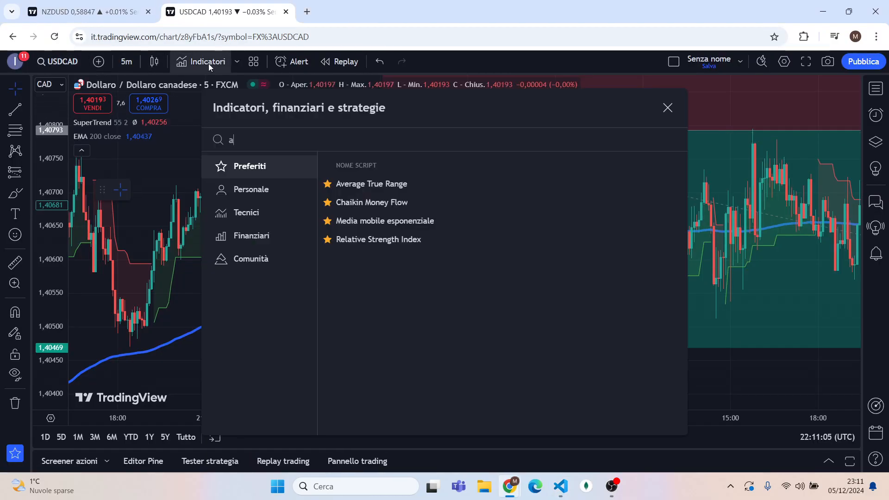
pyautogui.write('dx')
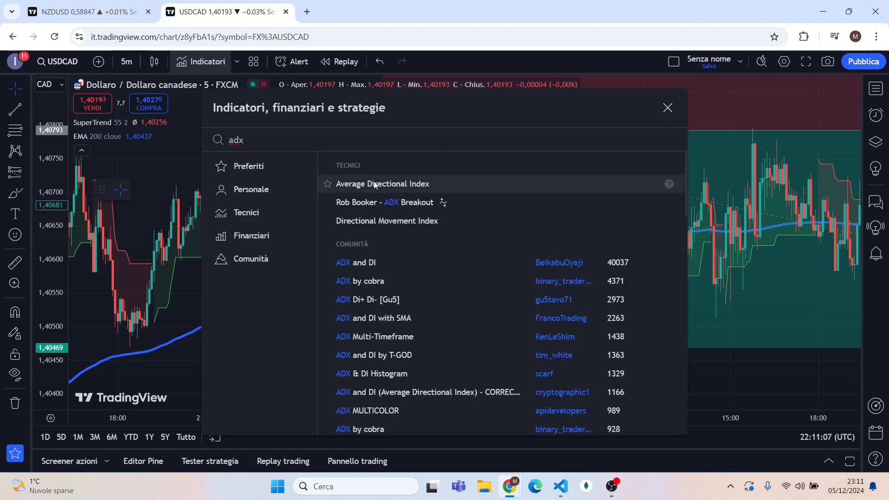
pyautogui.click(312, 11)
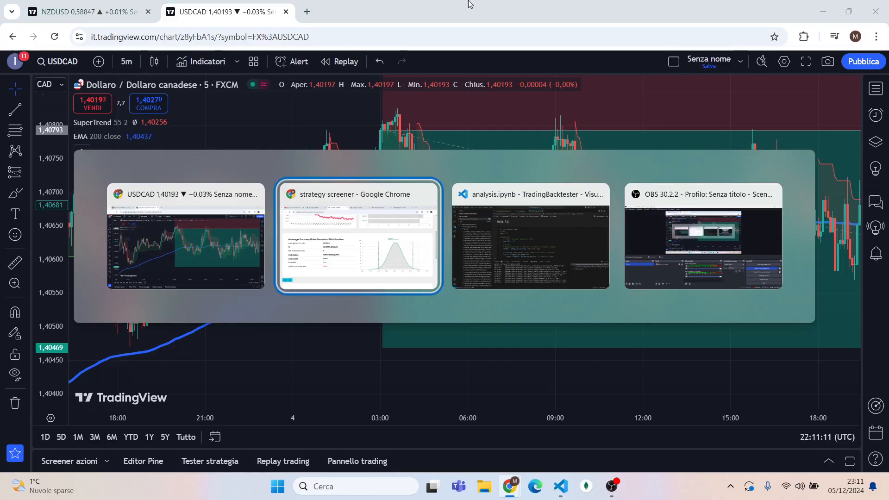
# Scroll the Adx 14 cell output and mark the shift-22 buy and sell success rates
pyautogui.click(530, 238)
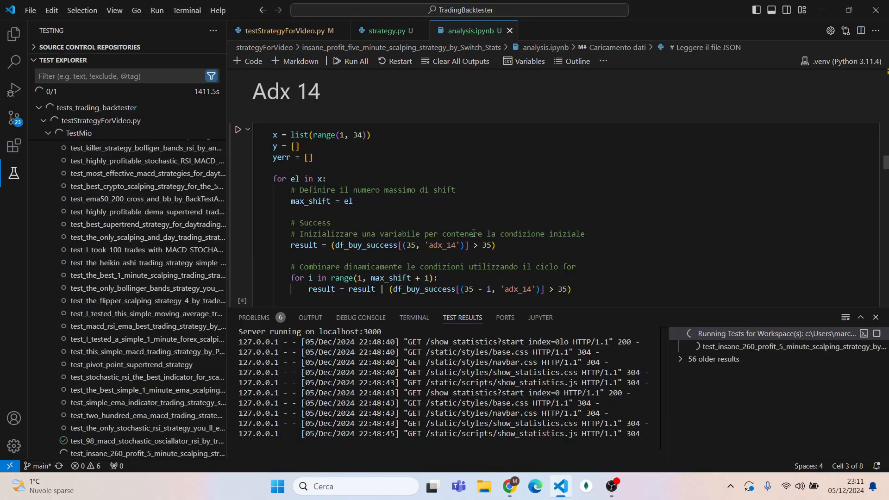
pyautogui.scroll(-3)
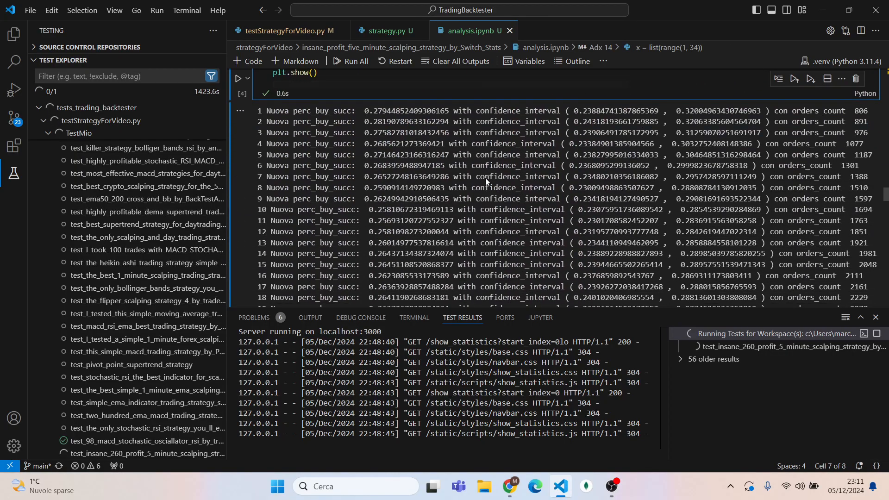
pyautogui.scroll(-3)
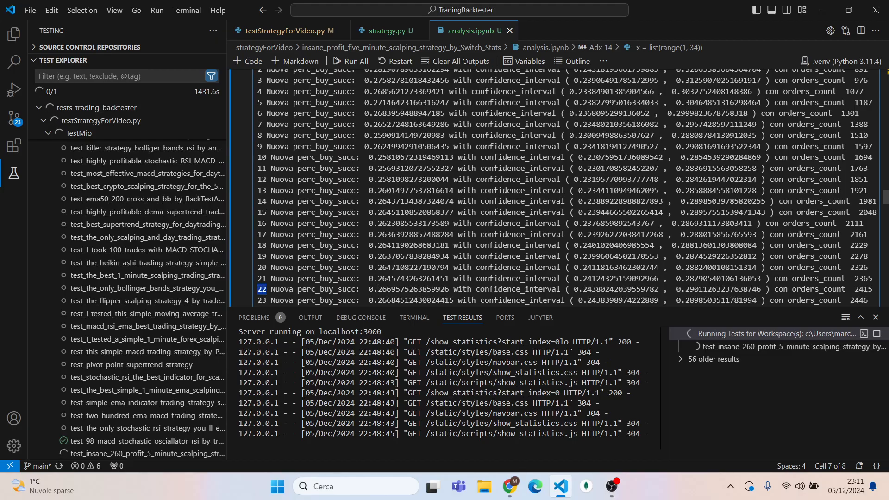
pyautogui.doubleClick(385, 289)
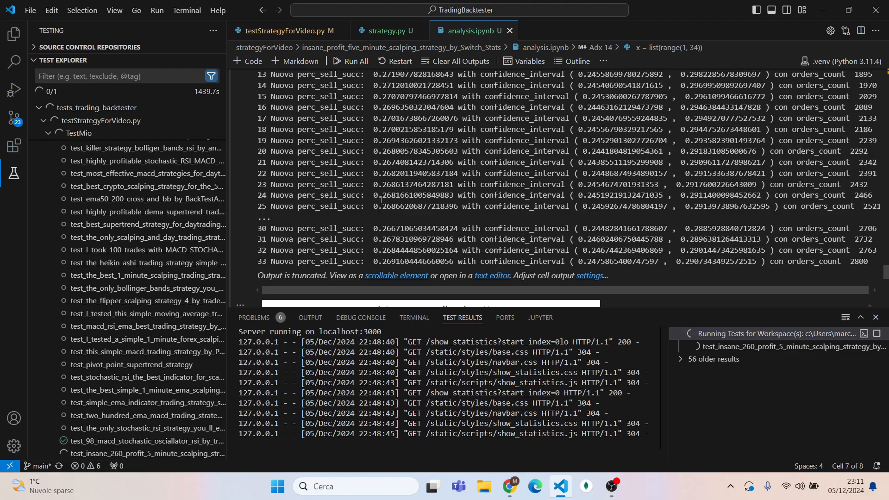
pyautogui.doubleClick(387, 173)
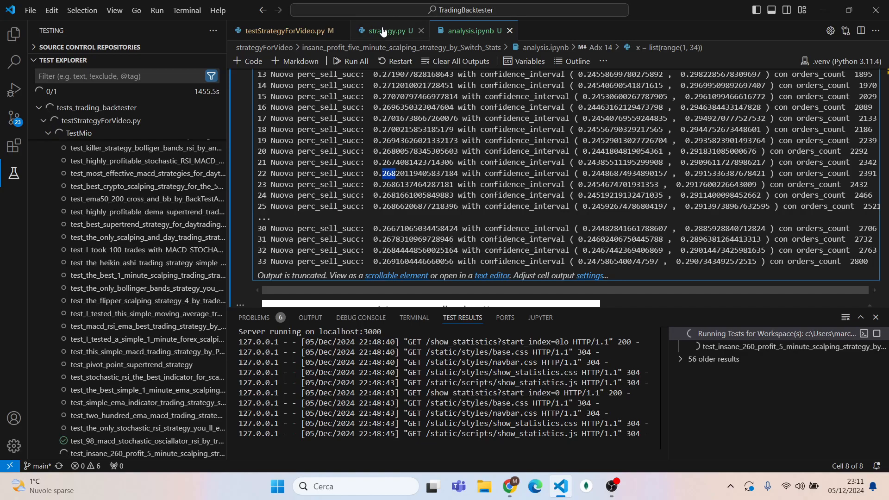
# Look over the ADX 14 > 35 filter in strategy.py and the test function in testStrategyForVideo.py
pyautogui.click(381, 29)
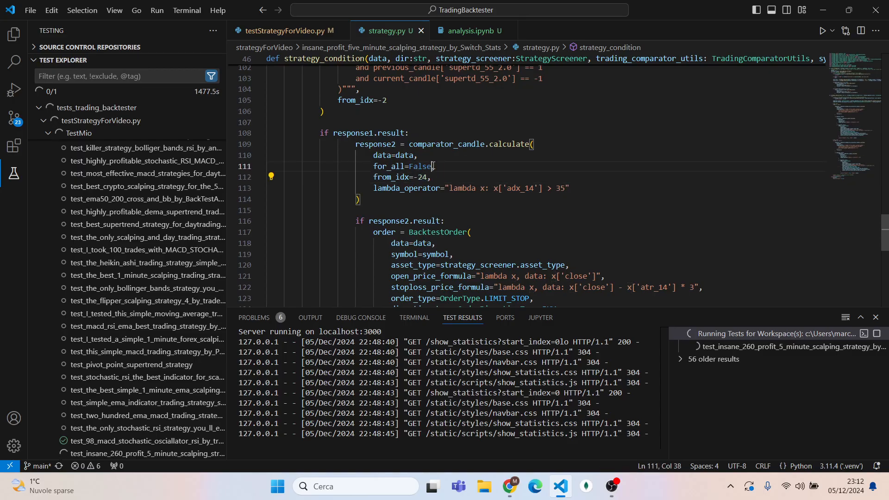
pyautogui.scroll(-3)
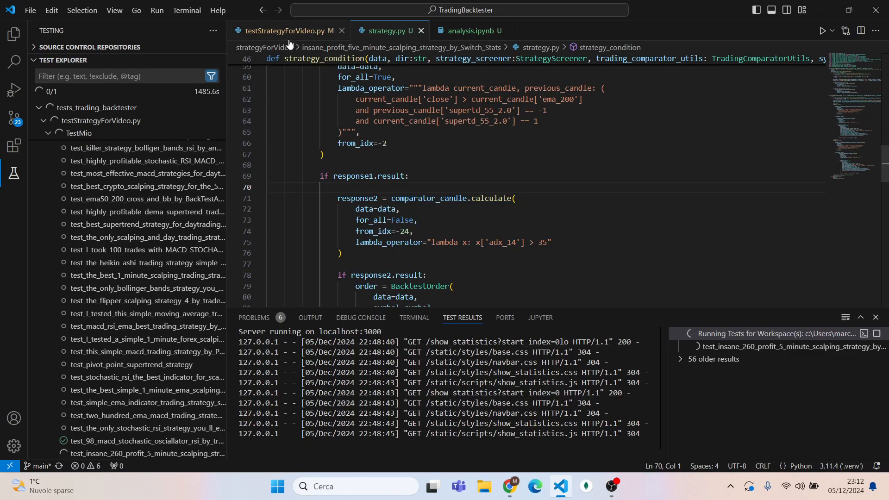
pyautogui.click(284, 30)
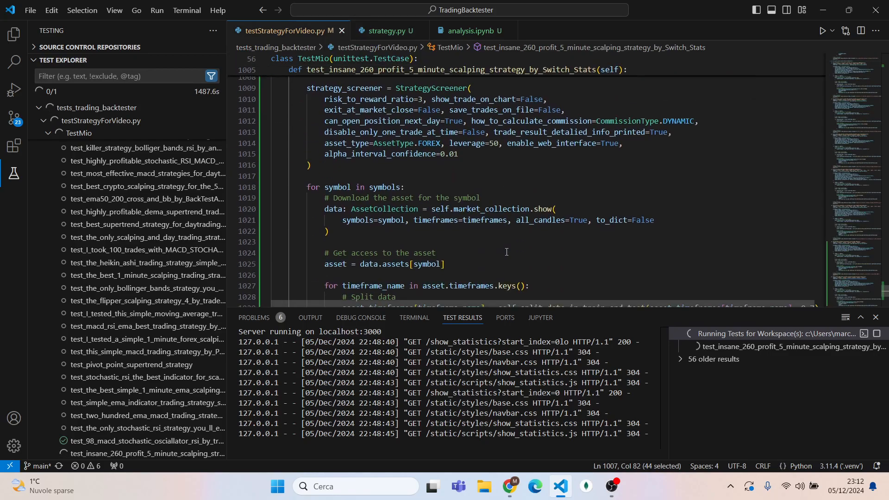
pyautogui.scroll(-3)
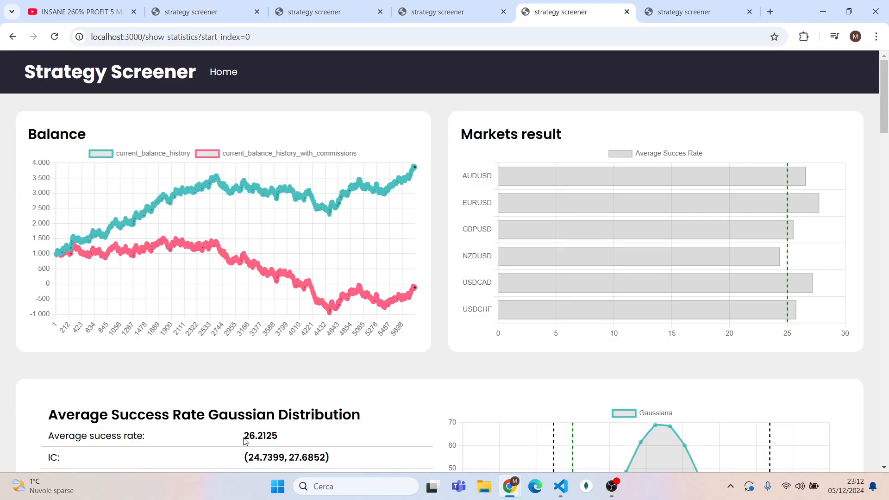
# Scroll the backtest summary and select the Total orders value 5906, then switch windows
pyautogui.scroll(-3)
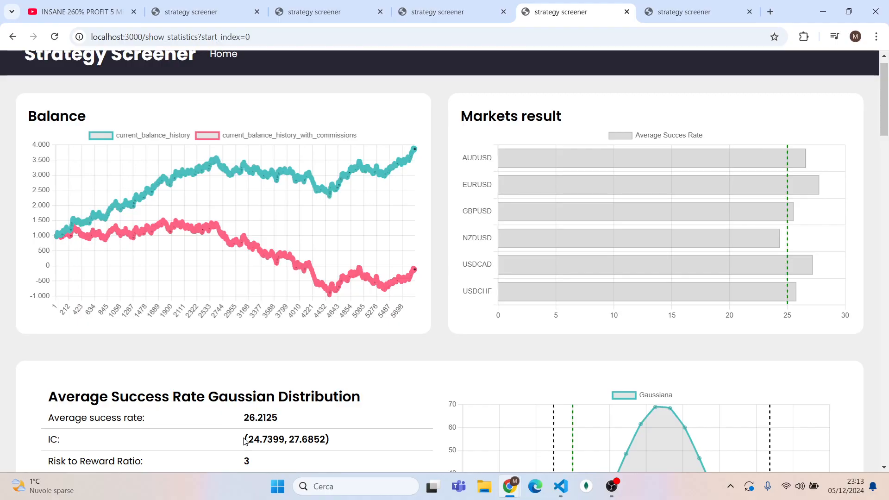
pyautogui.scroll(-3)
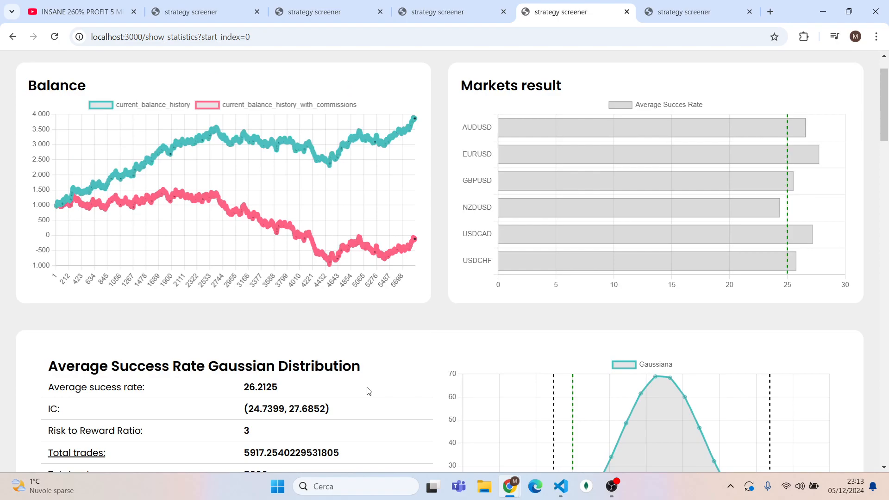
pyautogui.scroll(-3)
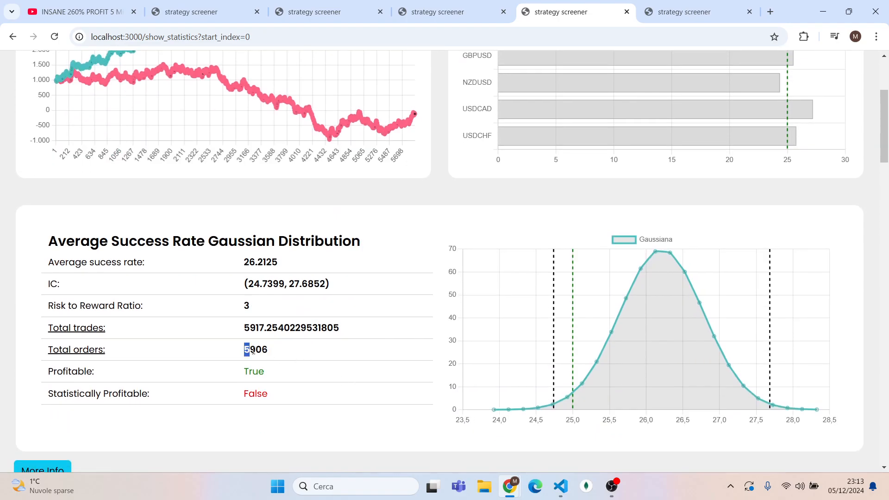
pyautogui.doubleClick(255, 349)
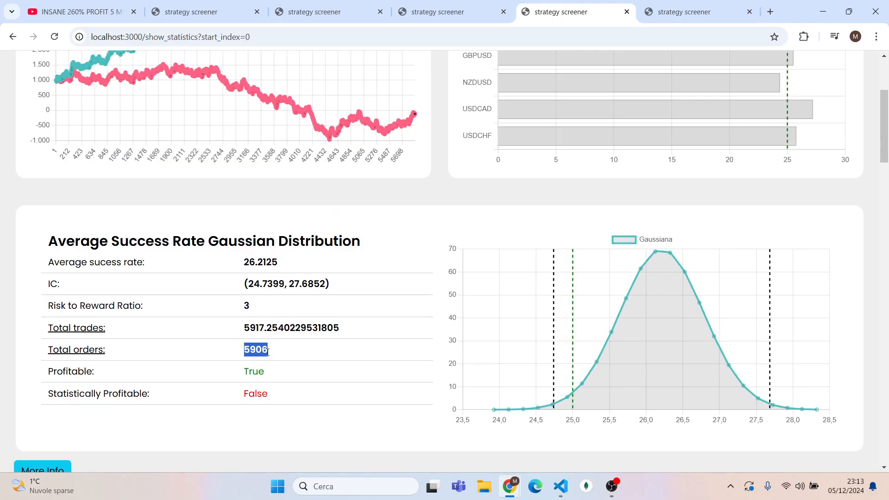
pyautogui.press('alt+tab')
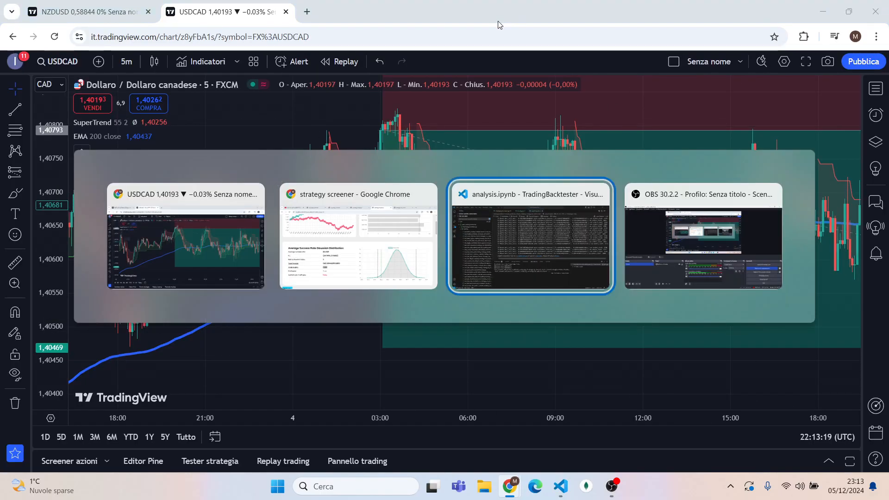
# Select an orders_count value in the ADX threshold analysis output and scroll through it
pyautogui.click(531, 236)
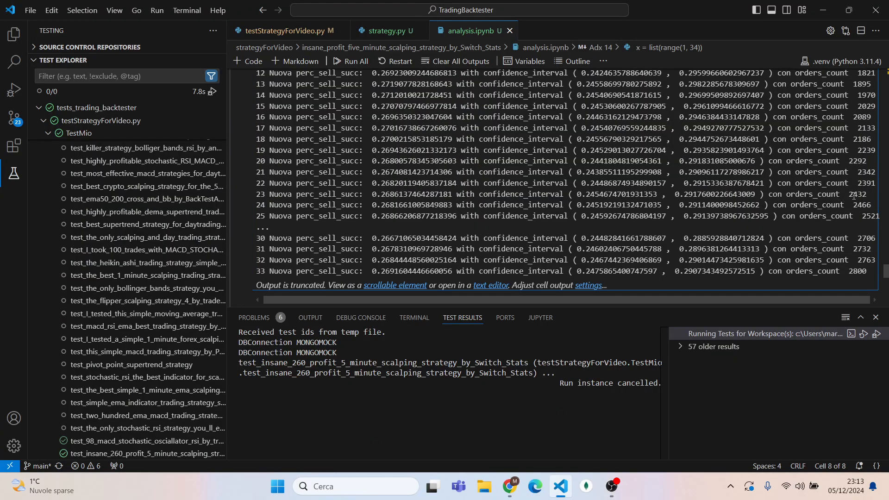
pyautogui.doubleClick(867, 183)
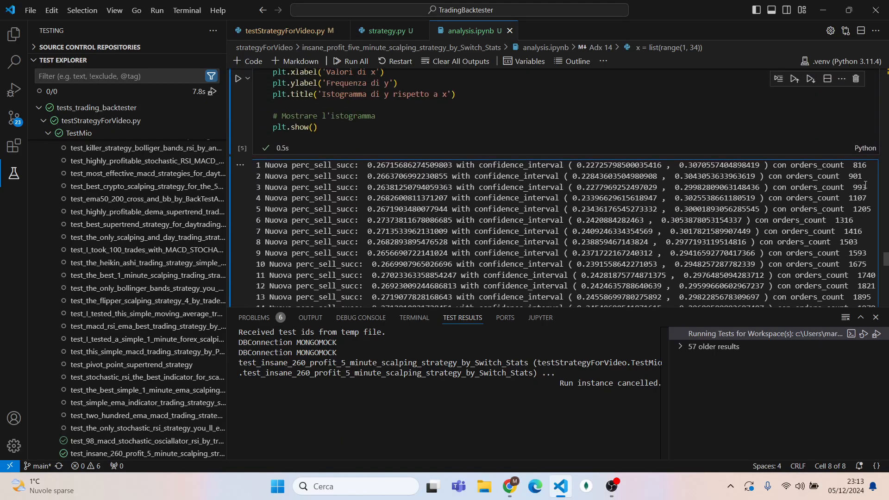
pyautogui.scroll(-3)
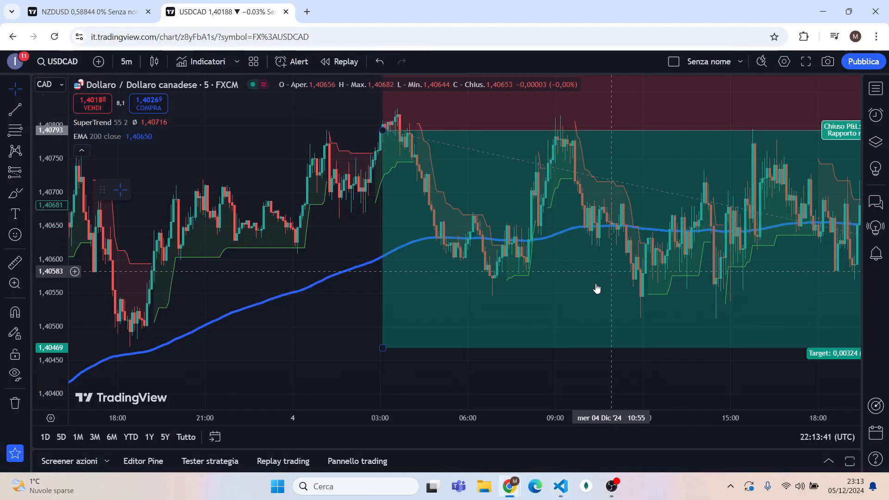
# Inspect the SuperTrend and EMA 200 overlays on the USDCAD 5-minute chart
pyautogui.click(574, 11)
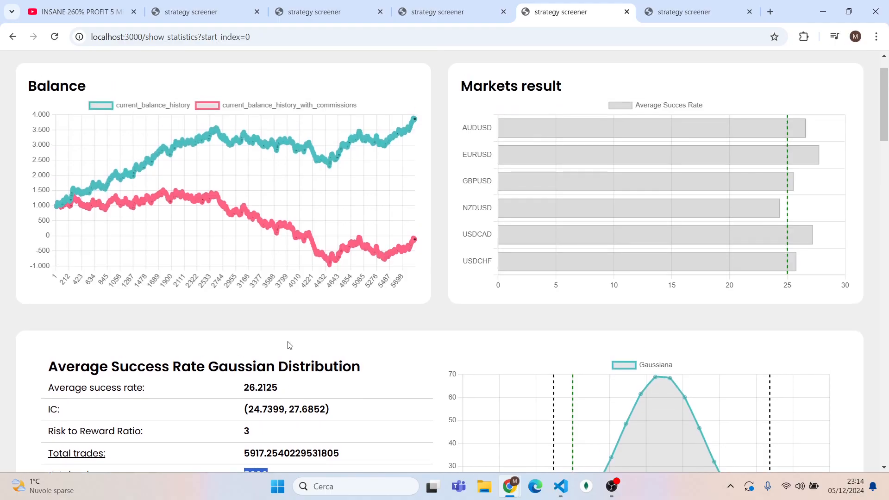
pyautogui.moveTo(341, 391)
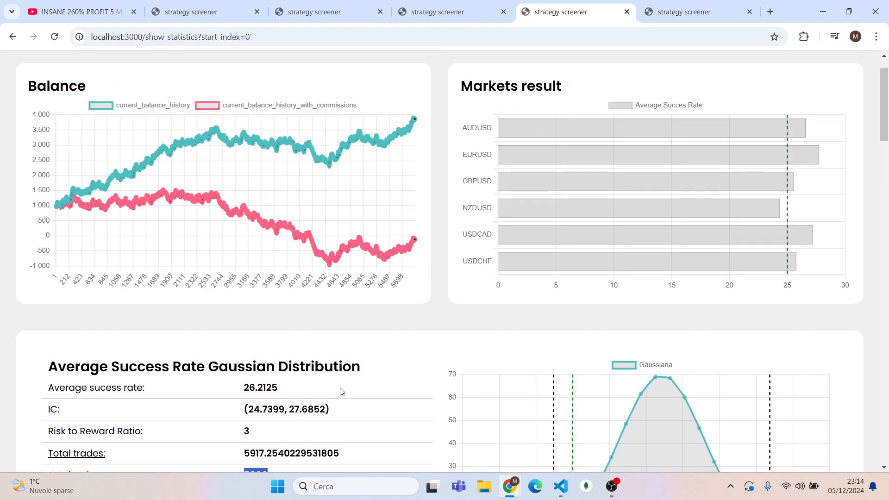
# Scroll through the train-set statistics again, reconfirming 5906 orders, profitable but not statistically
pyautogui.scroll(-3)
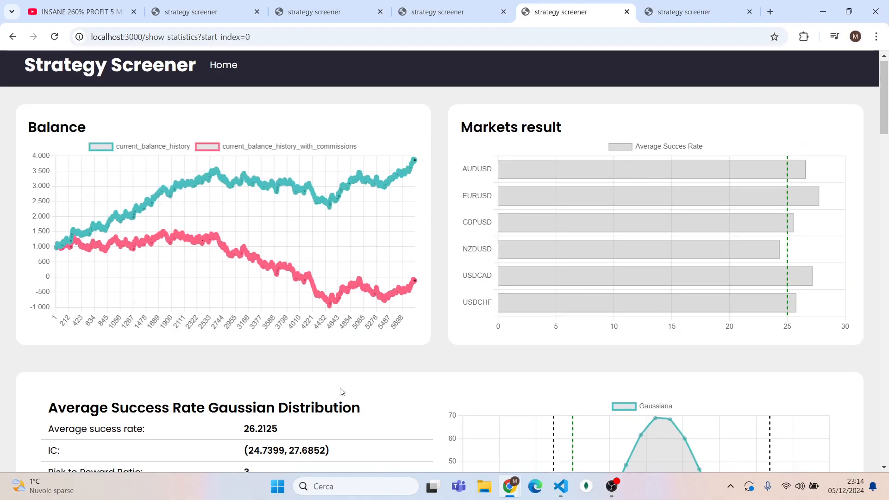
pyautogui.scroll(-3)
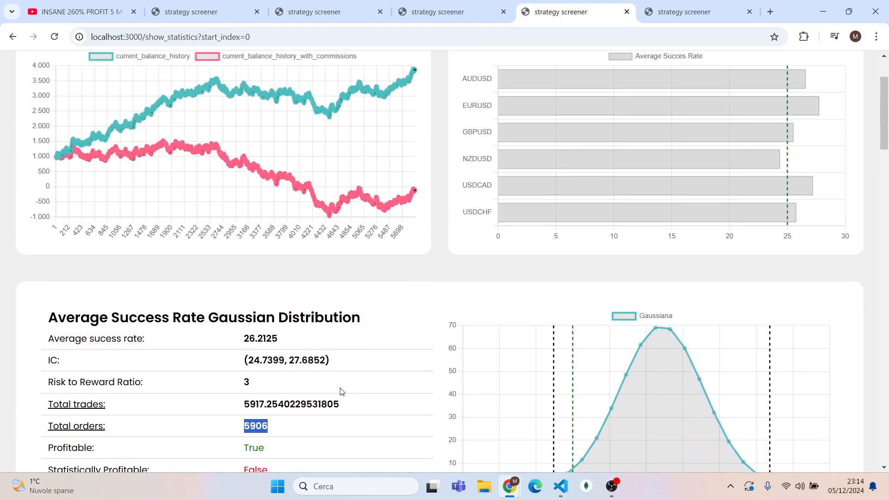
pyautogui.scroll(-3)
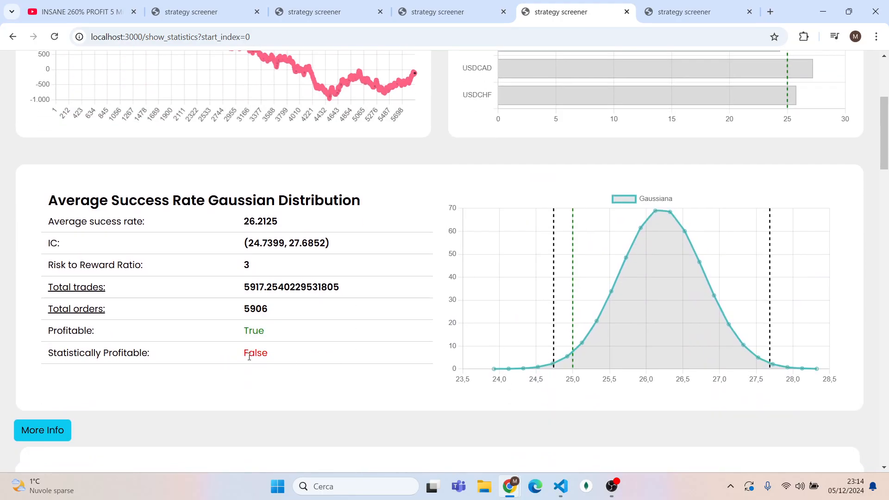
pyautogui.scroll(3)
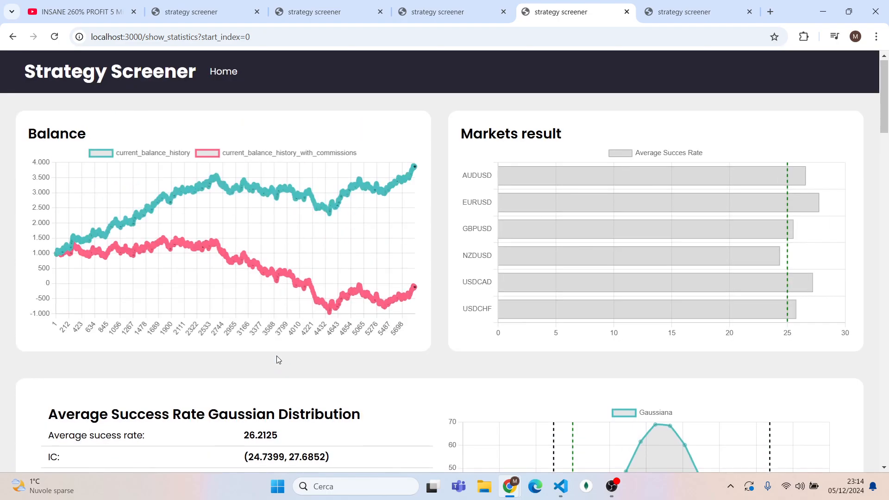
pyautogui.moveTo(413, 288)
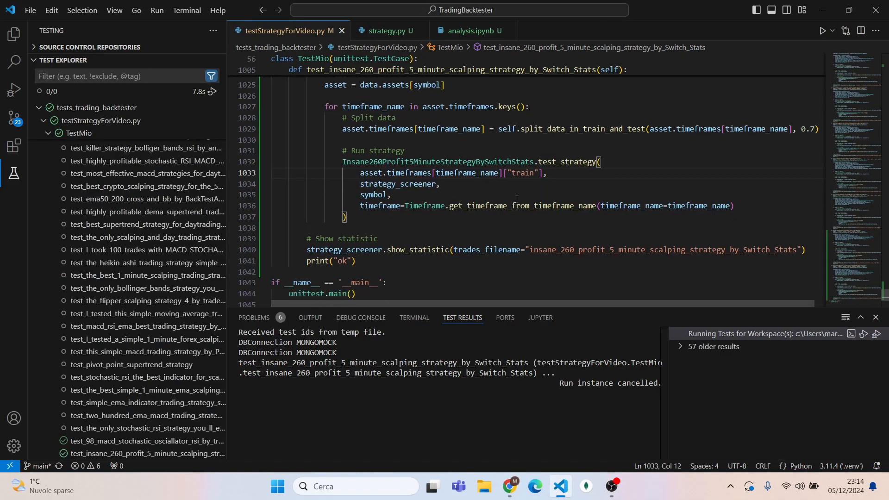
# Replace the train split name with 'test' in the test_strategy call
pyautogui.doubleClick(522, 173)
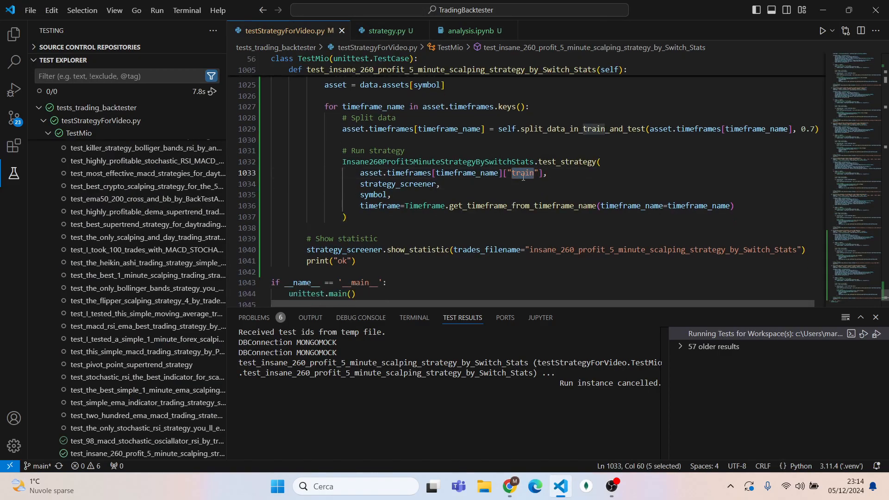
pyautogui.write('test')
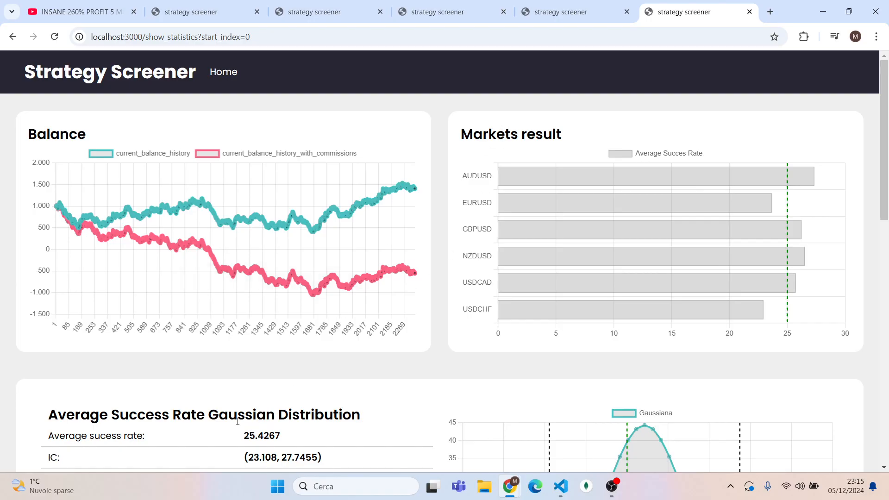
pyautogui.doubleClick(253, 436)
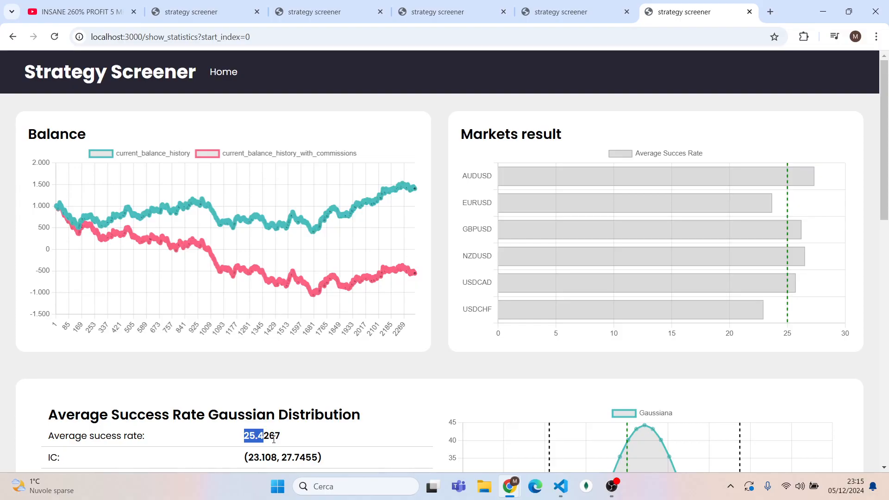
pyautogui.click(576, 11)
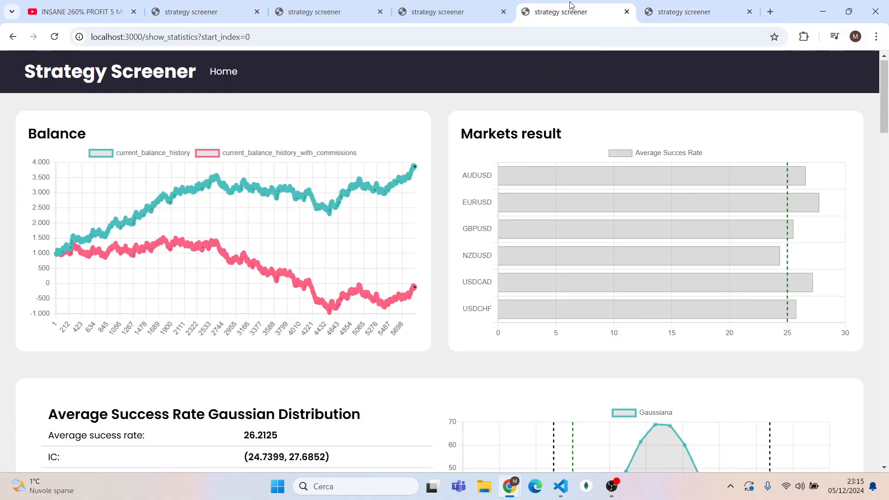
pyautogui.scroll(-3)
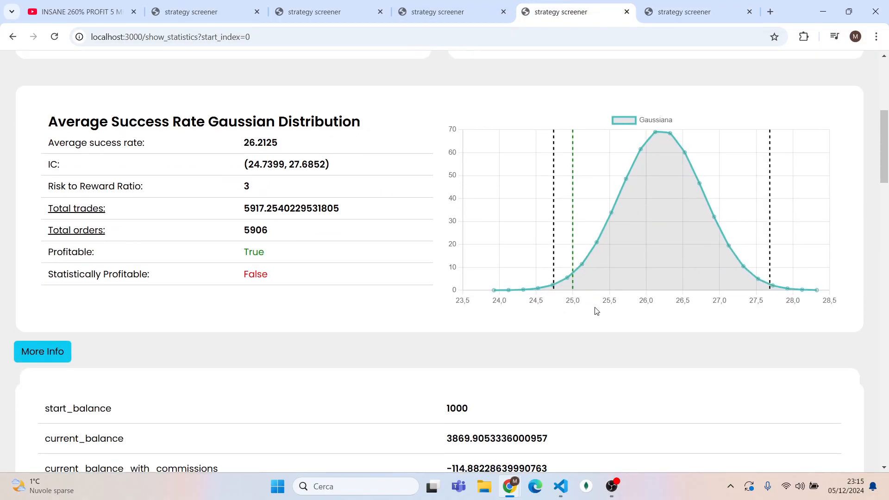
pyautogui.moveTo(607, 225)
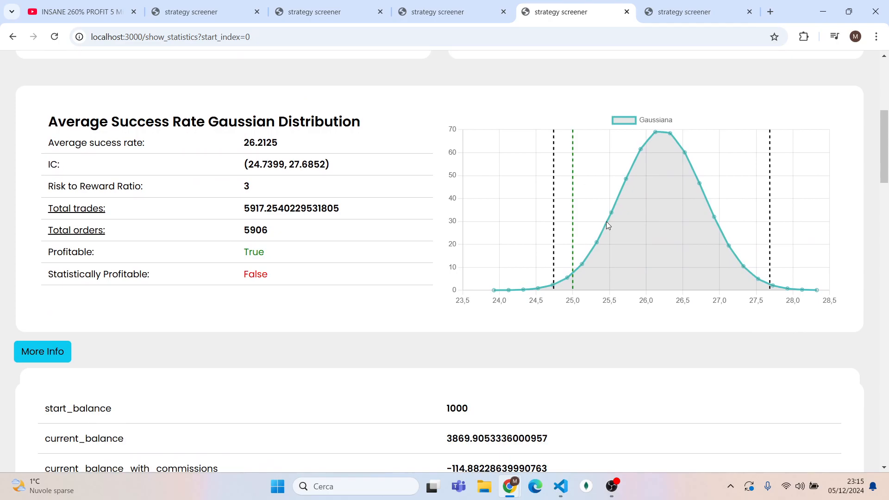
pyautogui.moveTo(608, 229)
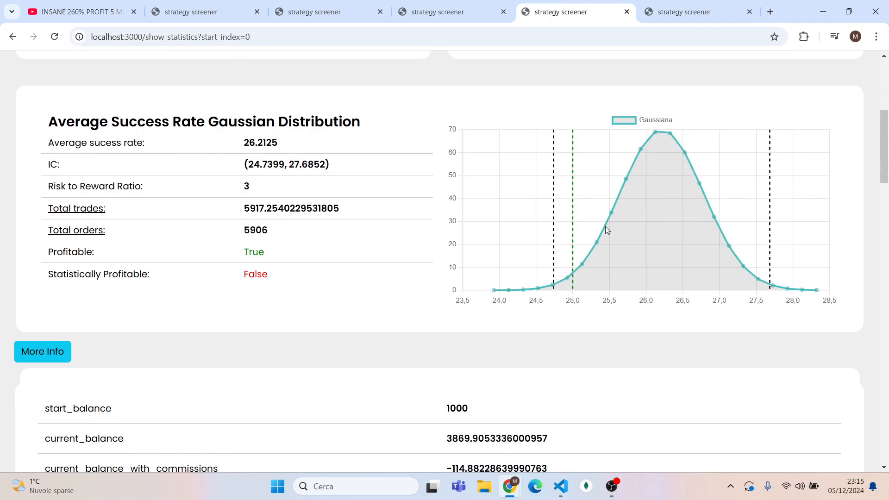
pyautogui.click(697, 11)
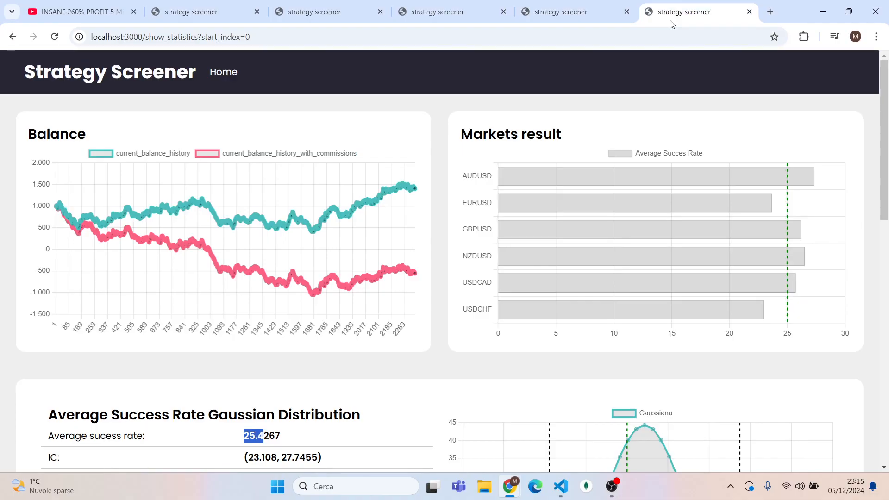
pyautogui.scroll(-3)
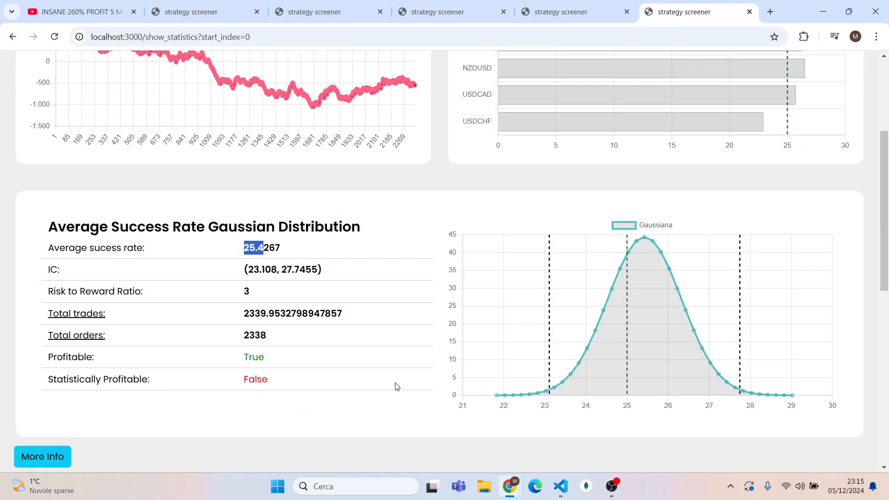